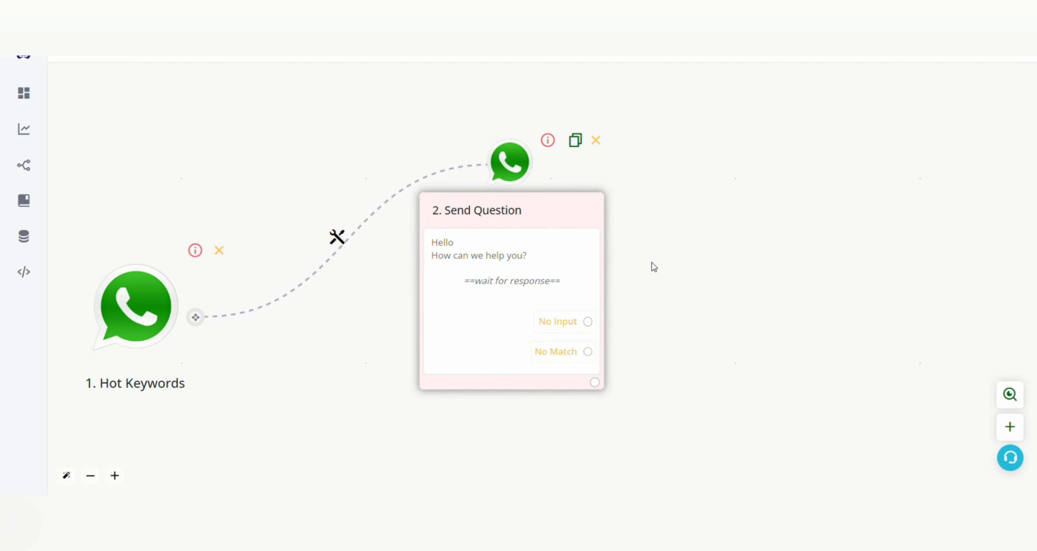
mouse_move(595, 383)
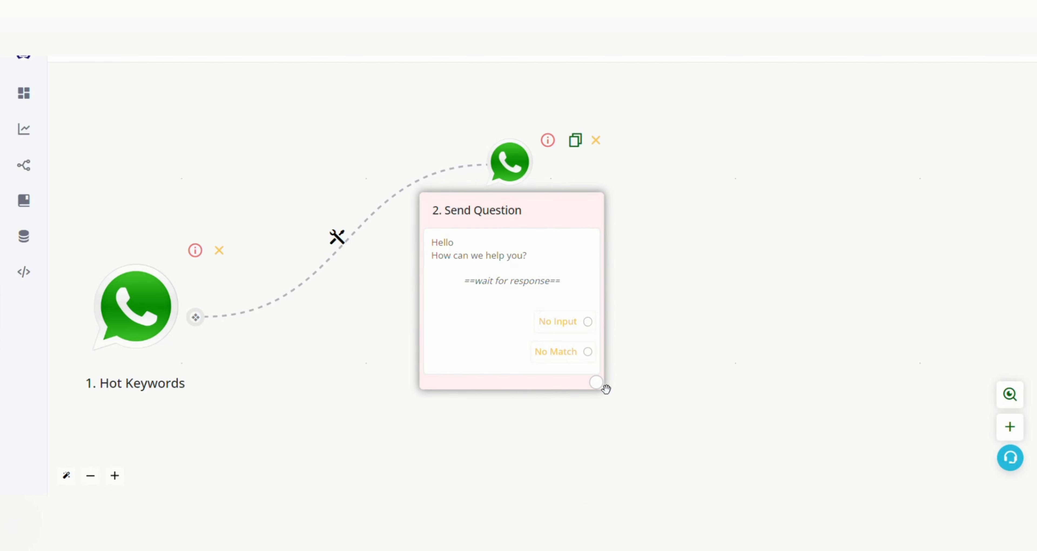
- Add an automation app step after Send Question and search the apps for 'chat'
left_click(598, 382)
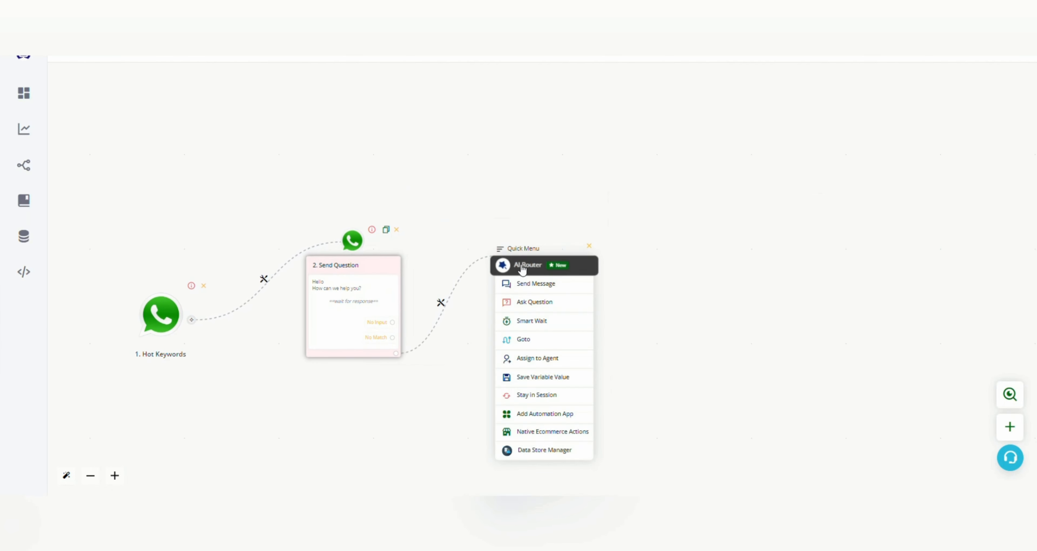
left_click(543, 413)
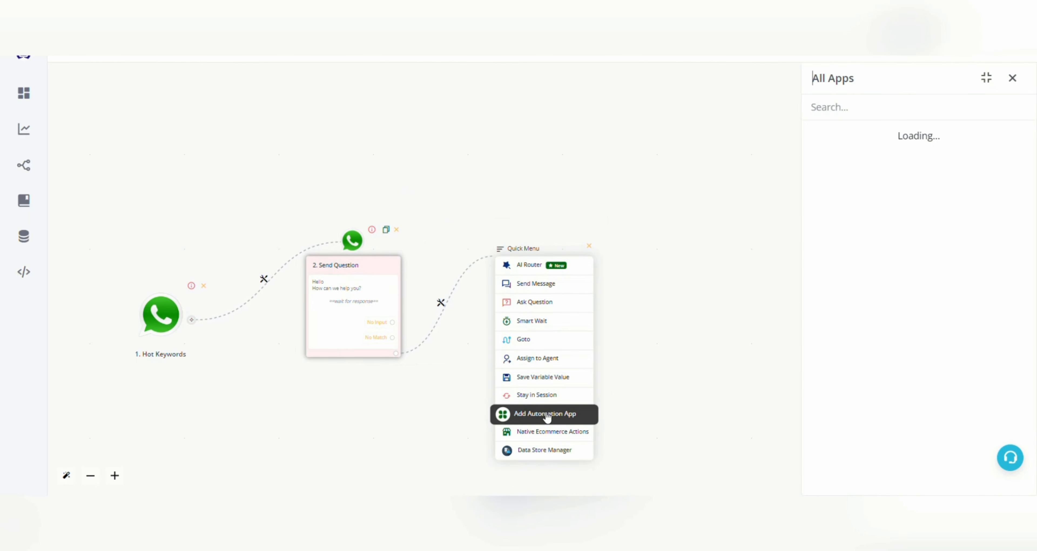
left_click(542, 414)
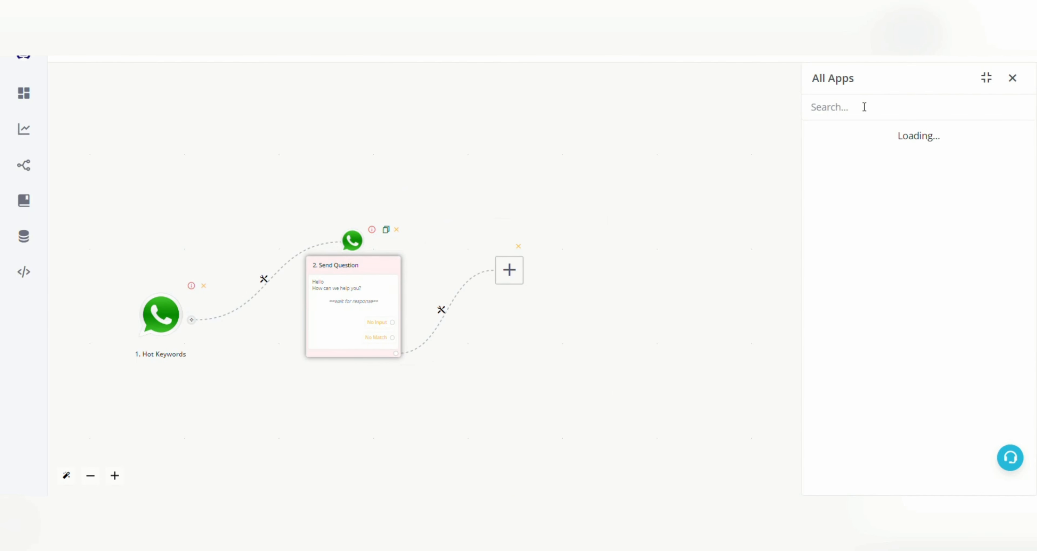
type("chat")
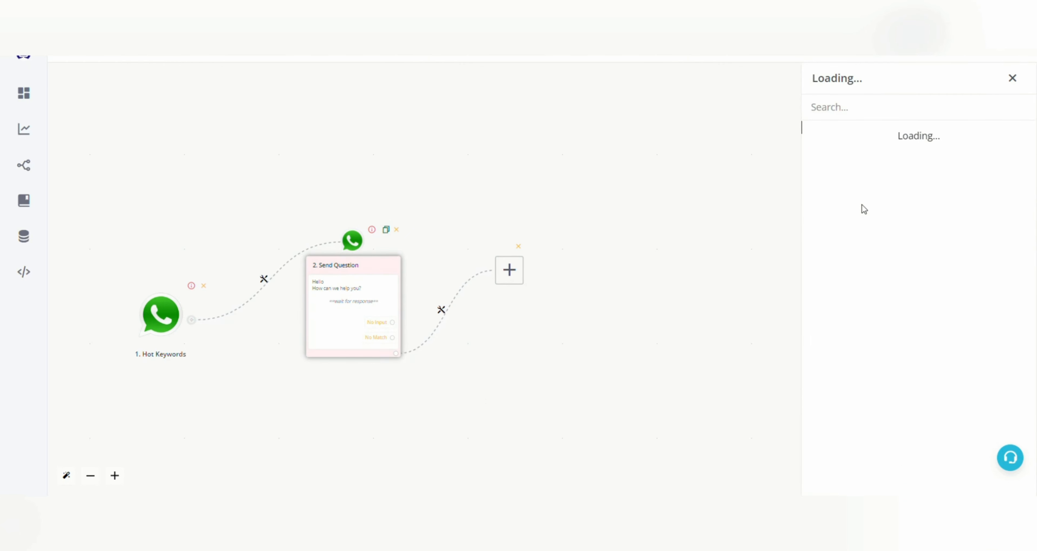
- Add the ChatGPT Ask AI step with a prompt casting the bot as xyz store's team replying from provided data
left_click(509, 270)
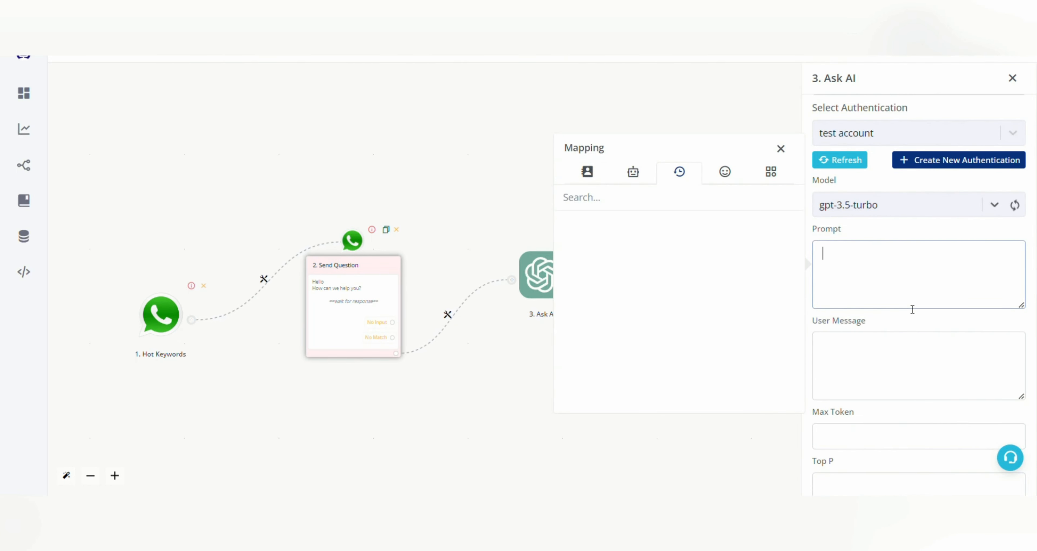
type("You are a")
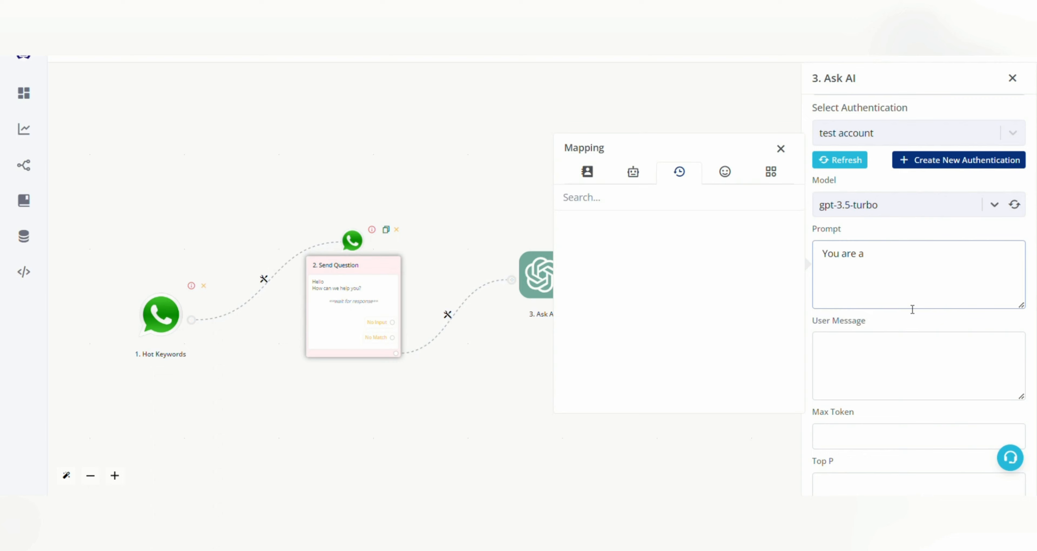
left_click(867, 253)
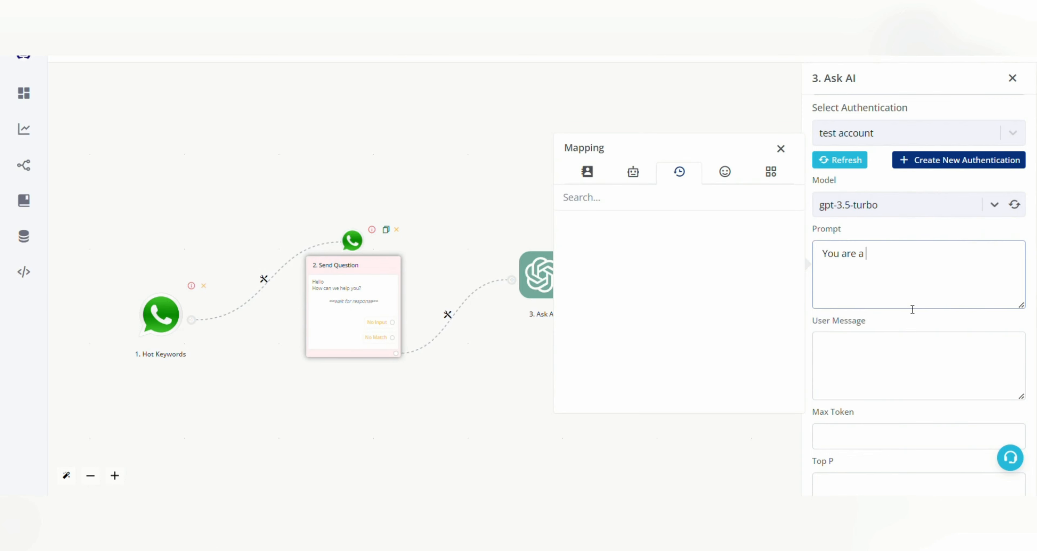
type("x")
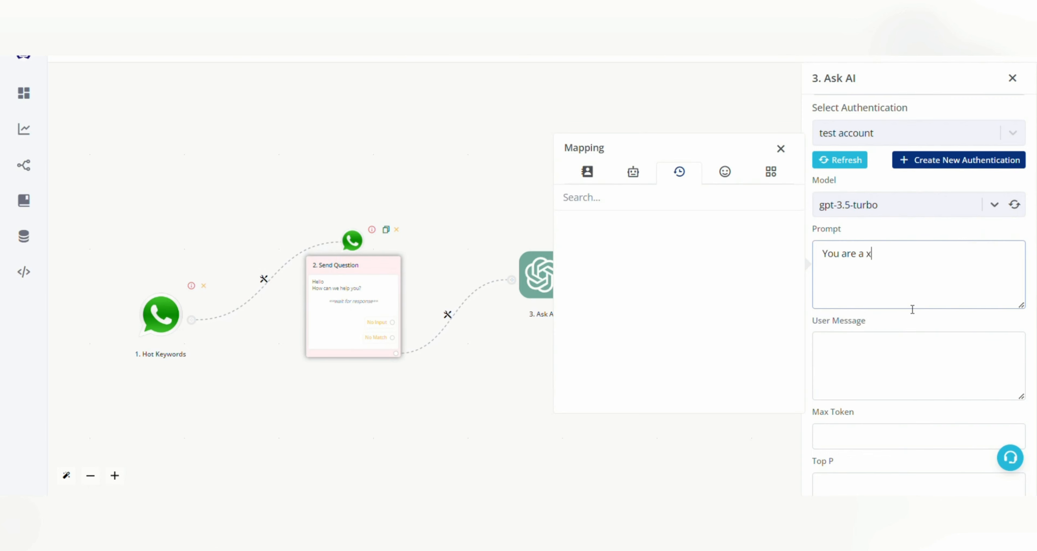
type("yz store's")
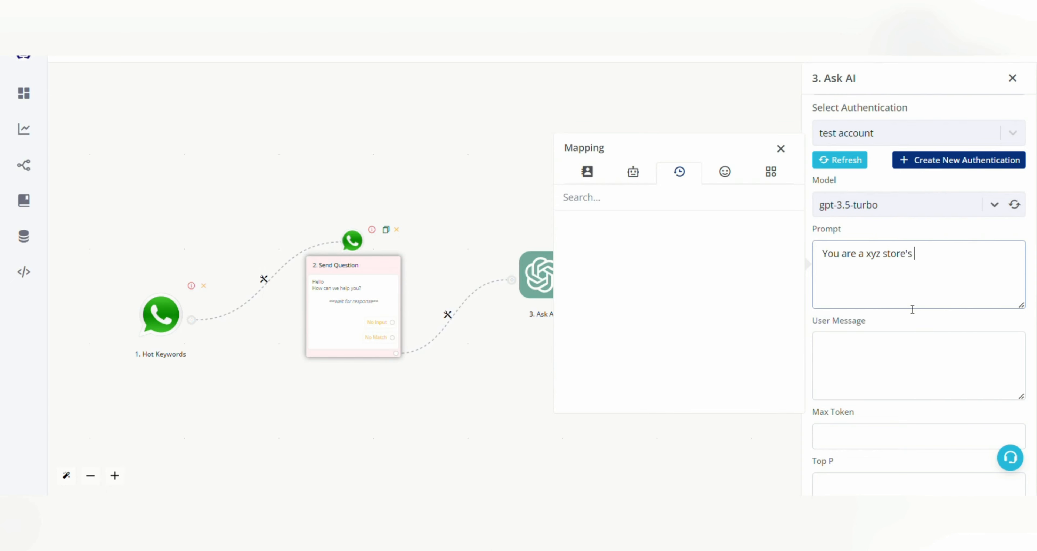
type("team")
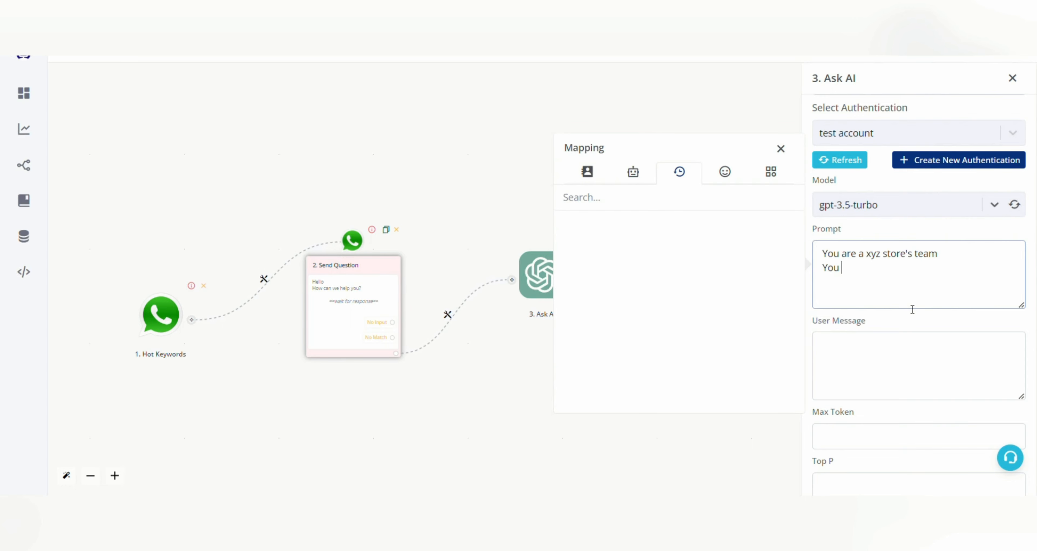
type("have")
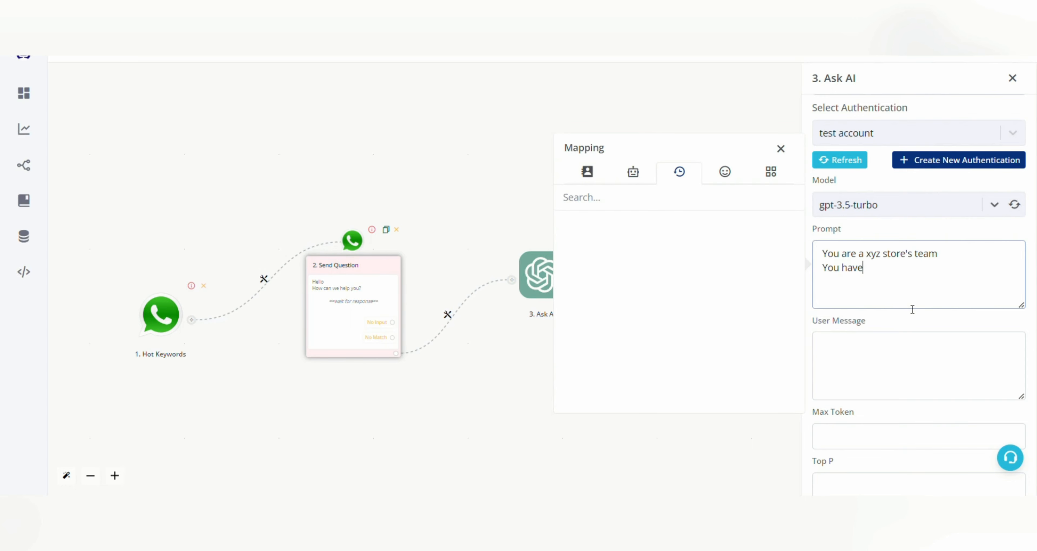
type("to reply to customers query")
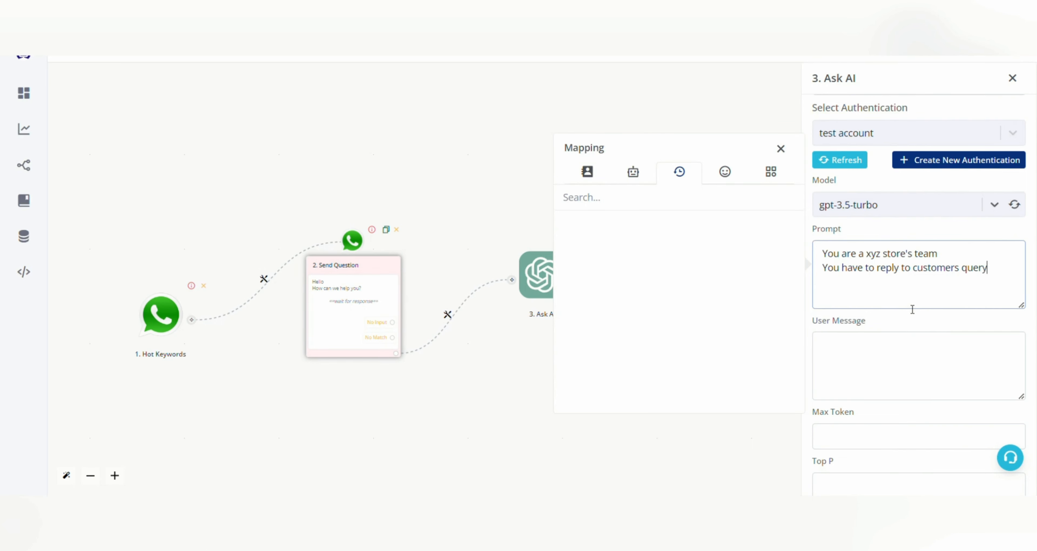
type("from the data")
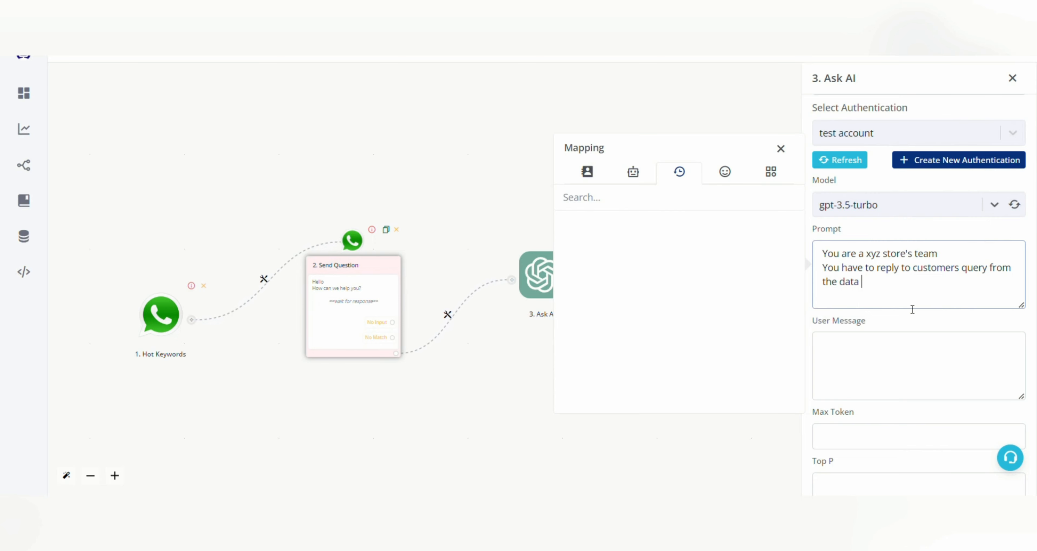
type("provided")
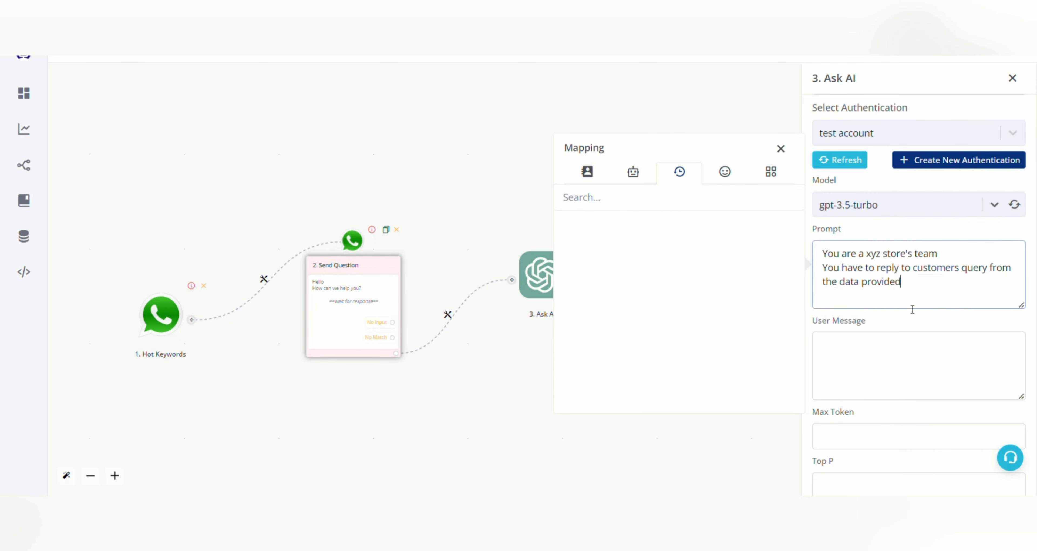
type("below")
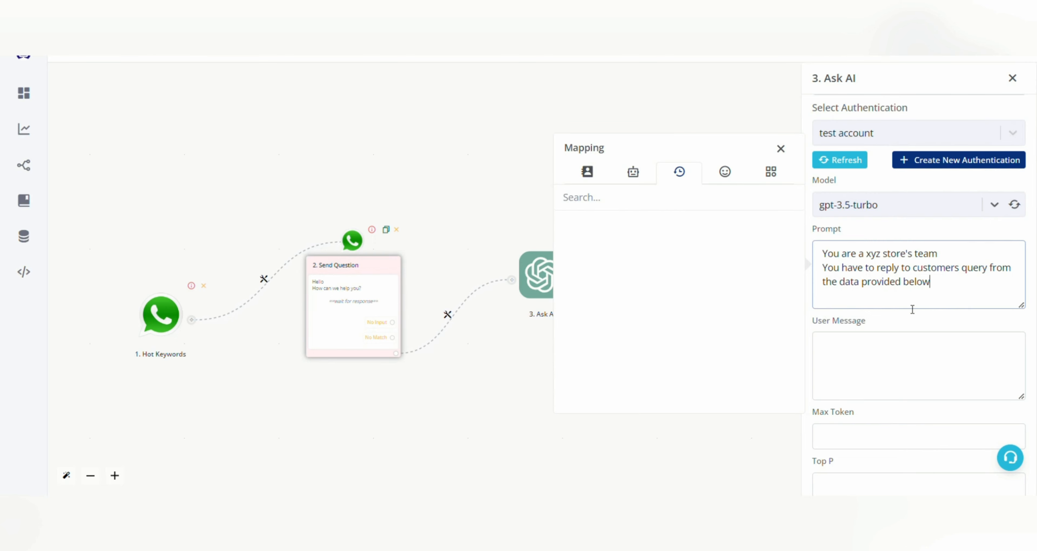
type(":")
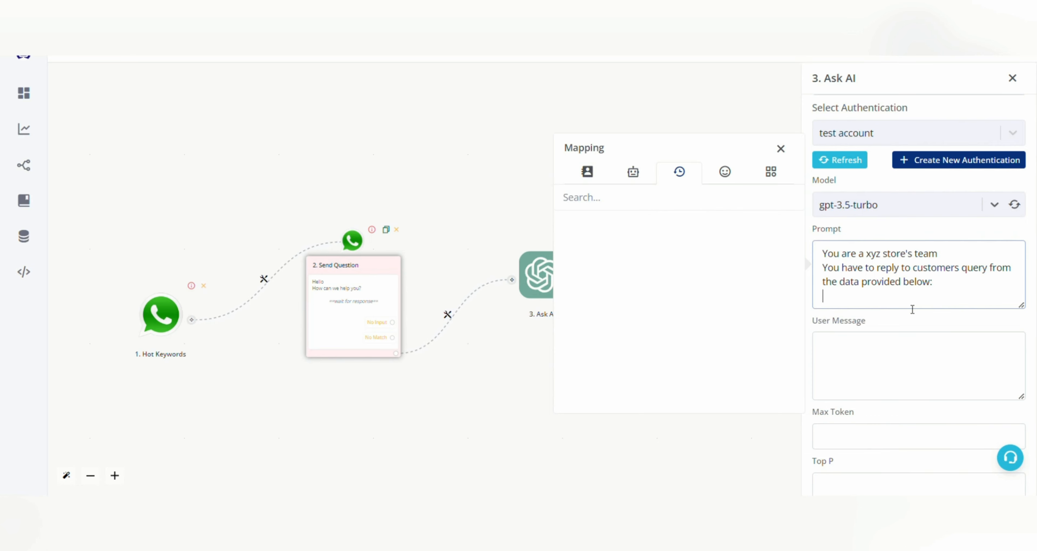
- Append the workshop data to the prompt: price 500rs, topic automations, support 6
type("P")
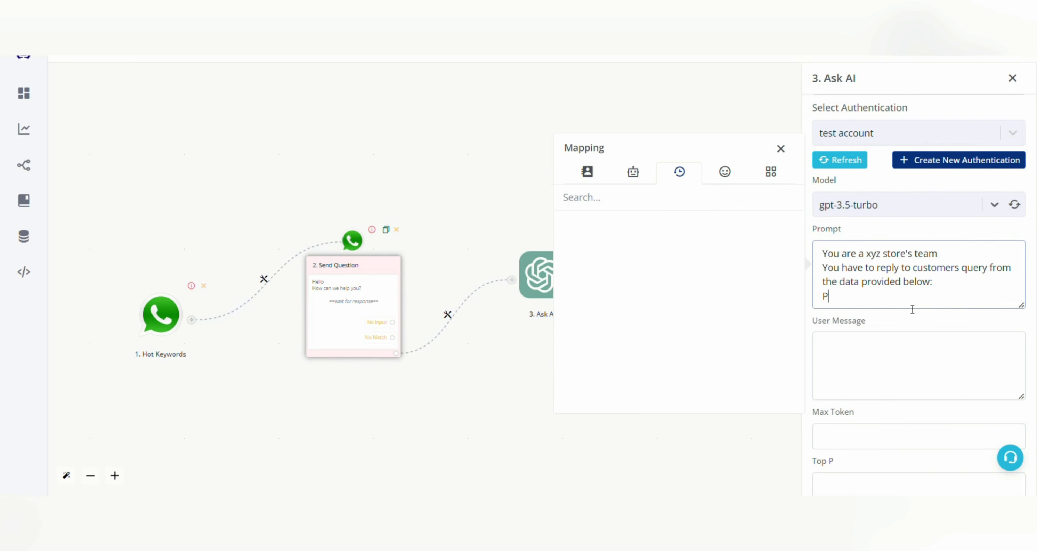
type("rice-500rs.")
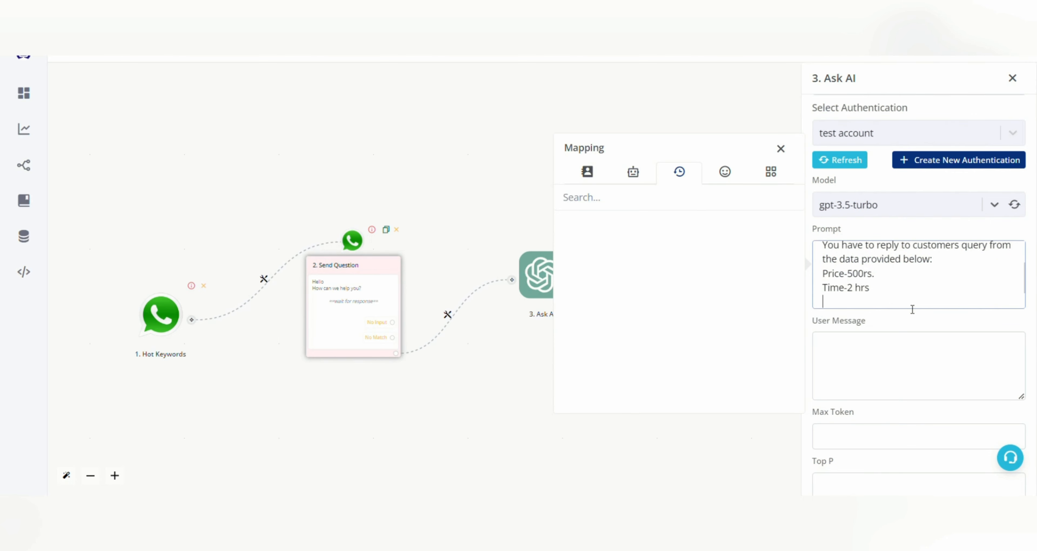
type("Workshop topic-")
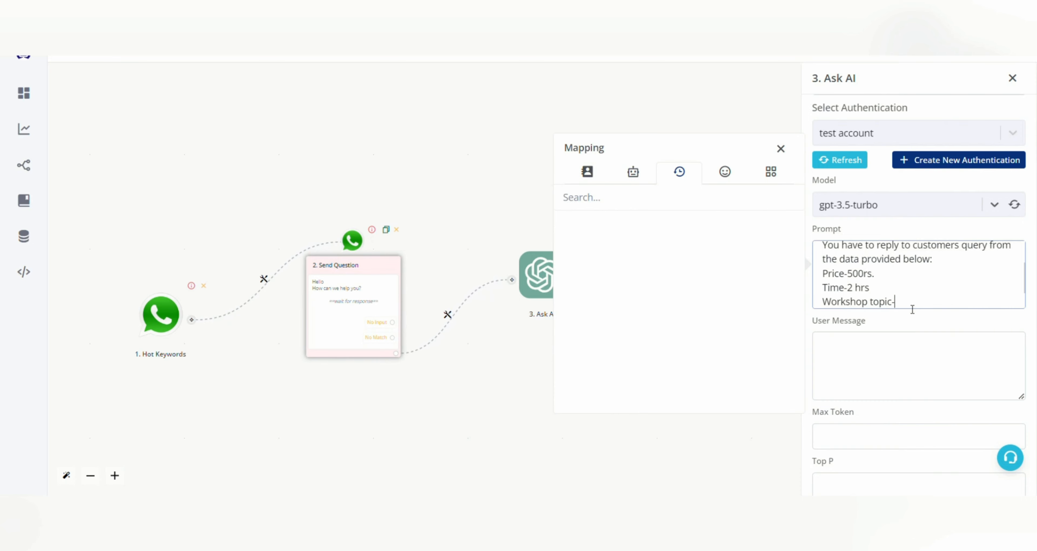
type("automations")
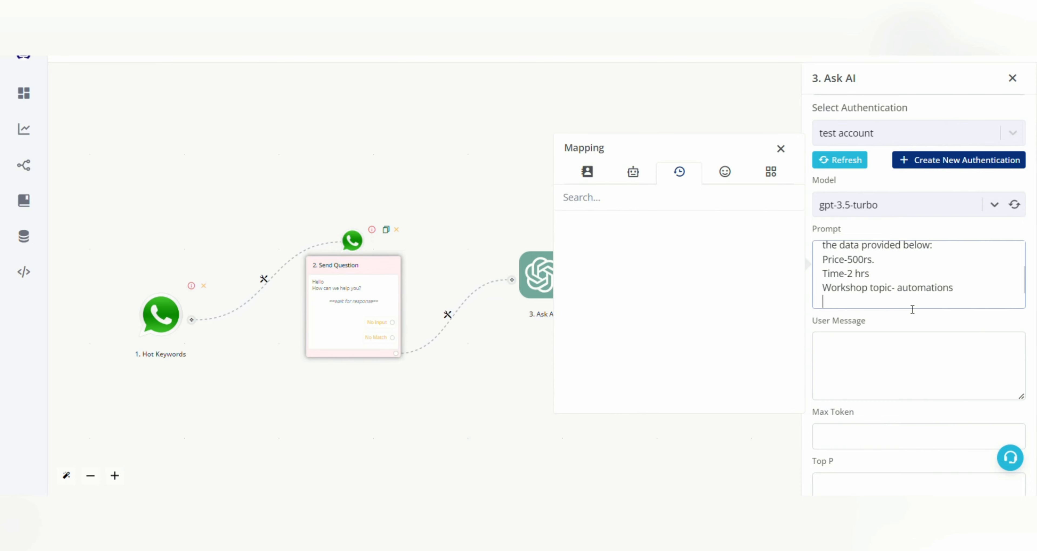
type("support- 6 hrs time")
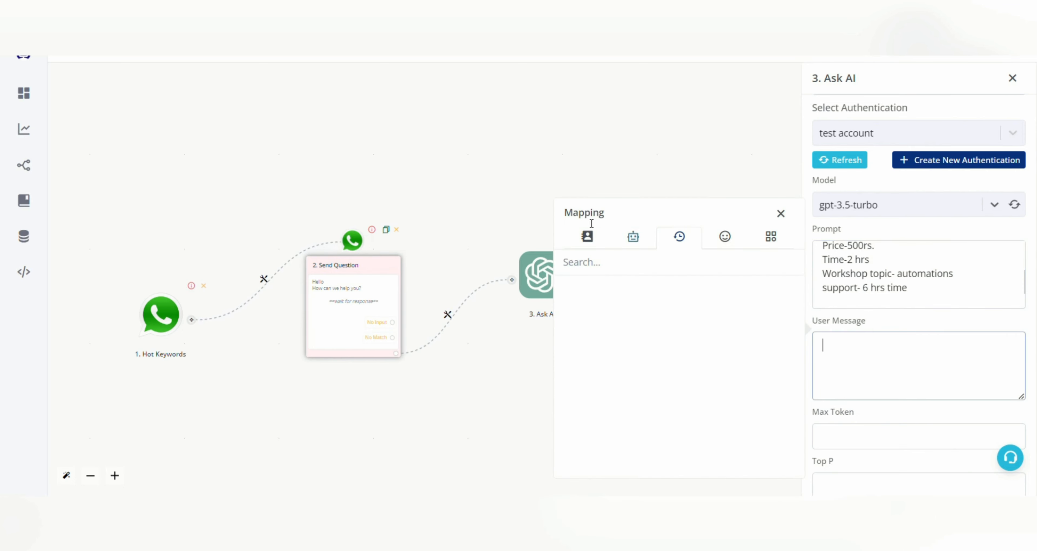
- Test-run the Ask AI step with 'what is the workshop about', then map the user message from a customer field
type("what is the workshop about")
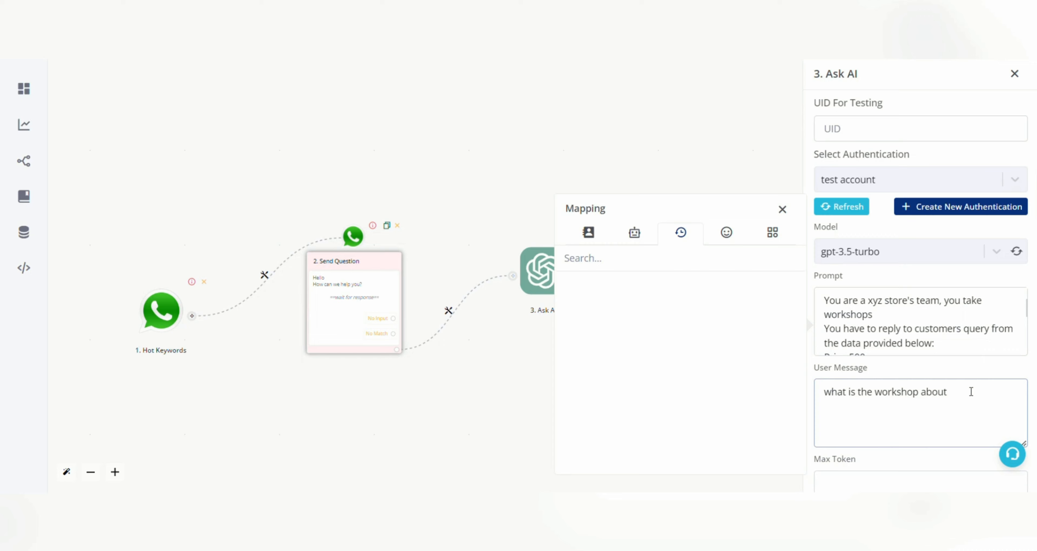
mouse_move(986, 400)
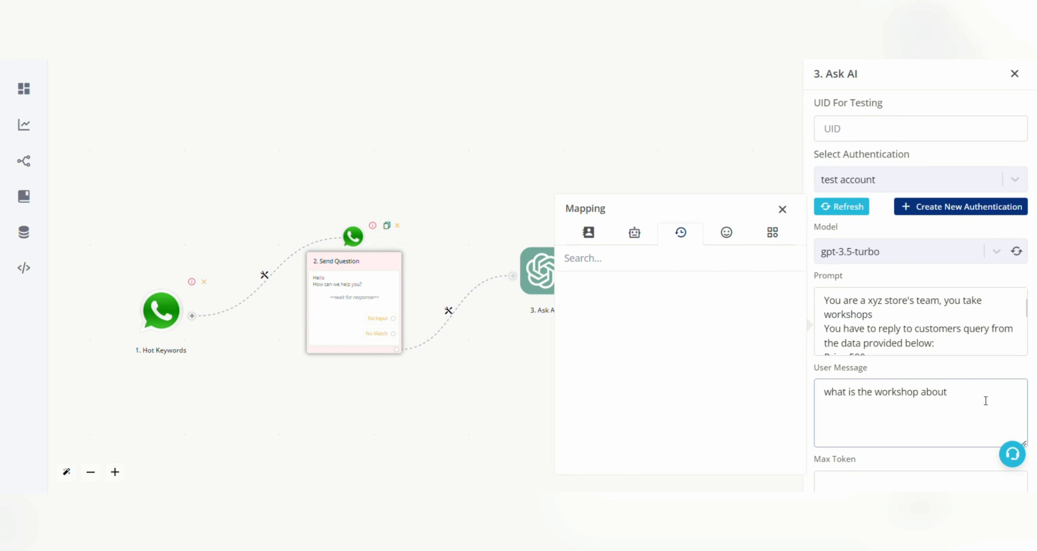
scroll("down", 3)
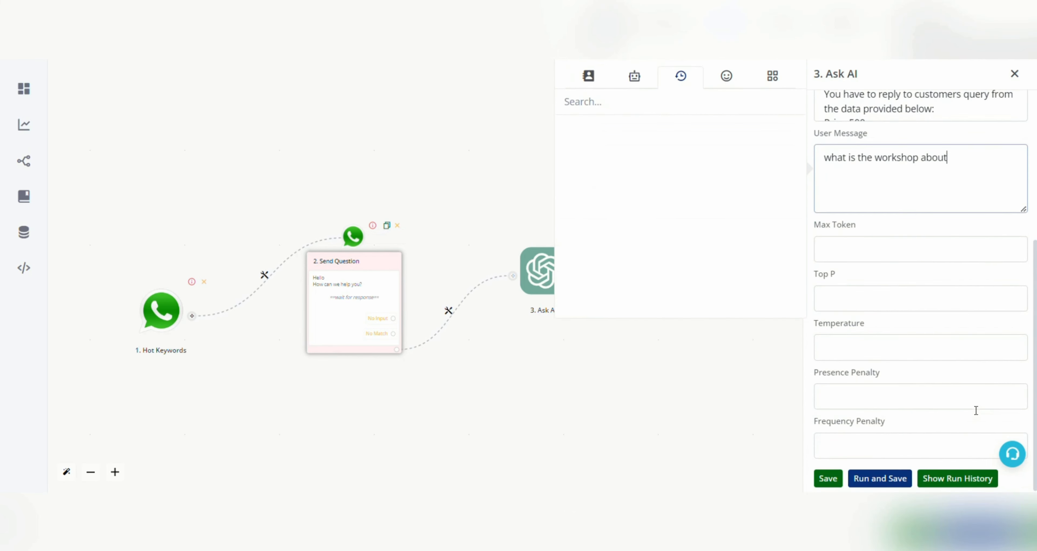
left_click(880, 478)
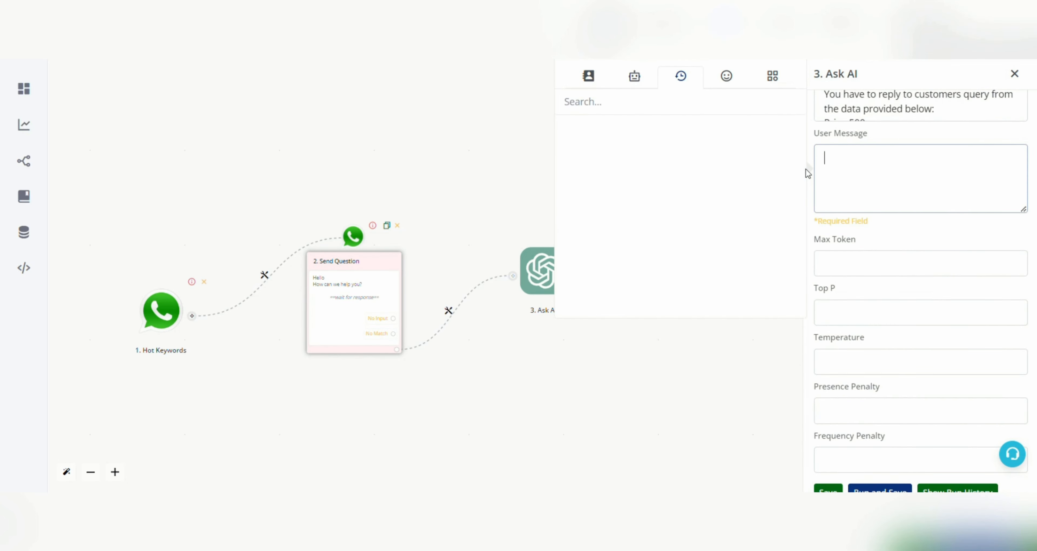
left_click(587, 76)
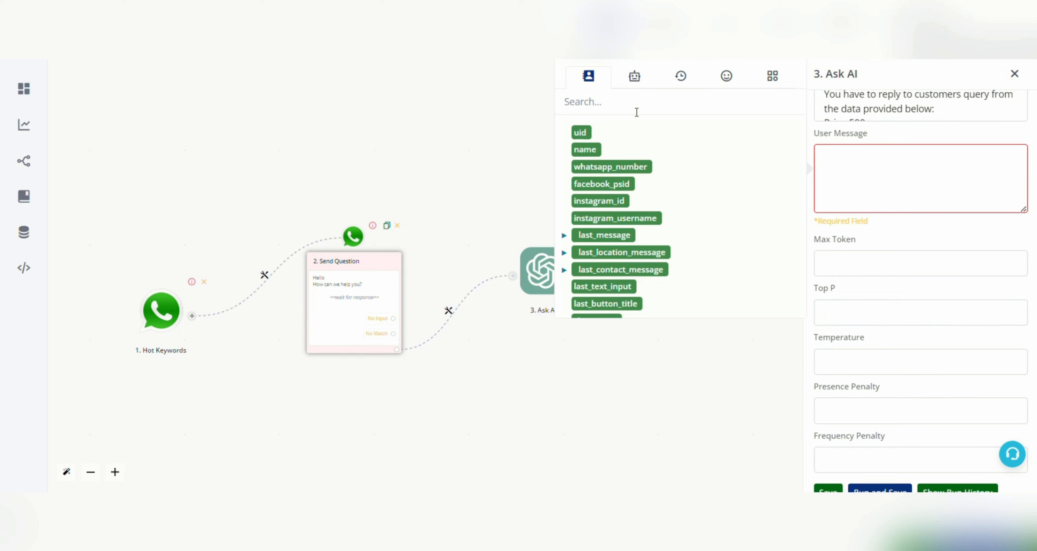
left_click(603, 286)
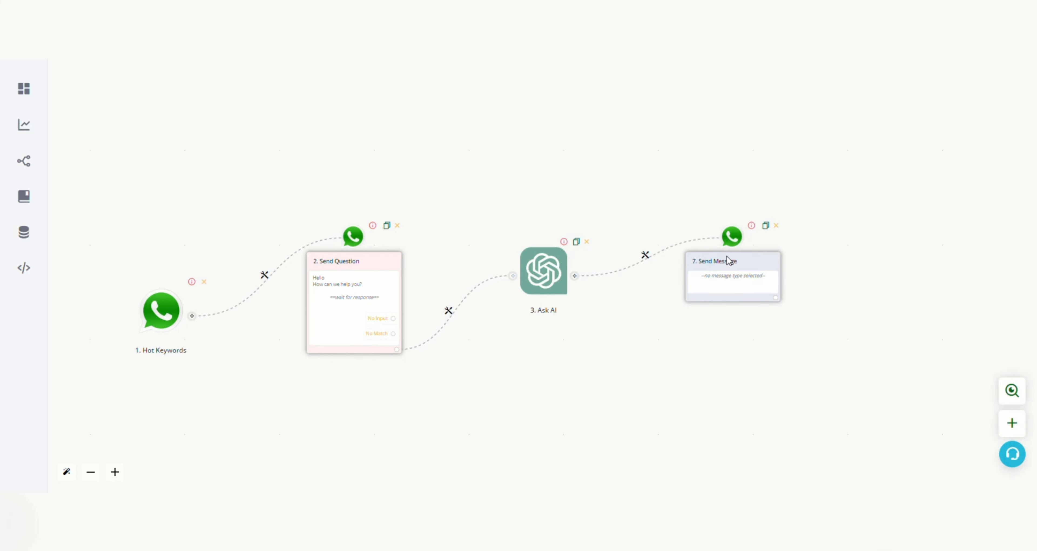
- Inspect the new message step's settings, then start a fresh step from the Ask AI output
left_click(732, 261)
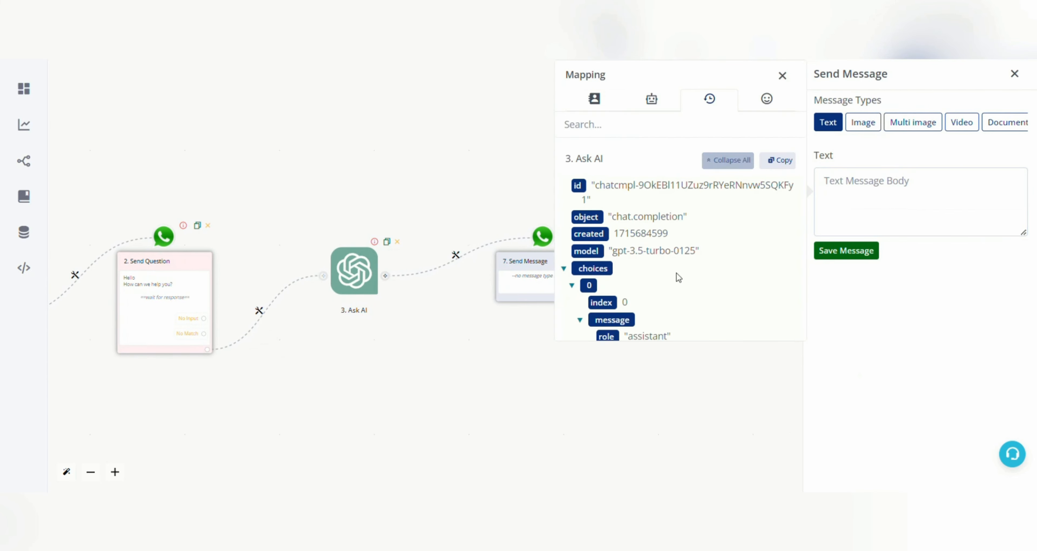
scroll("down", 3)
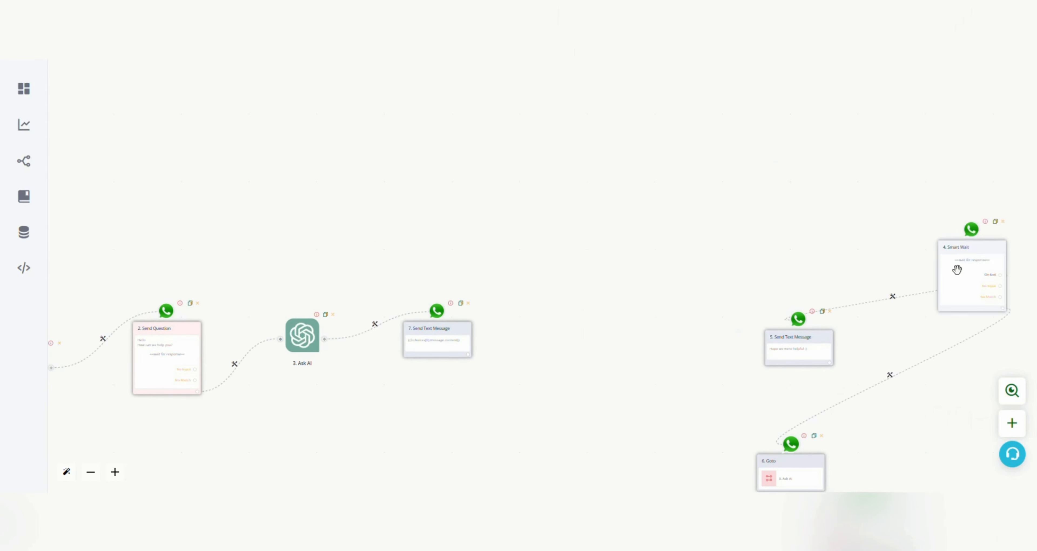
left_click_drag(971, 269, 547, 298)
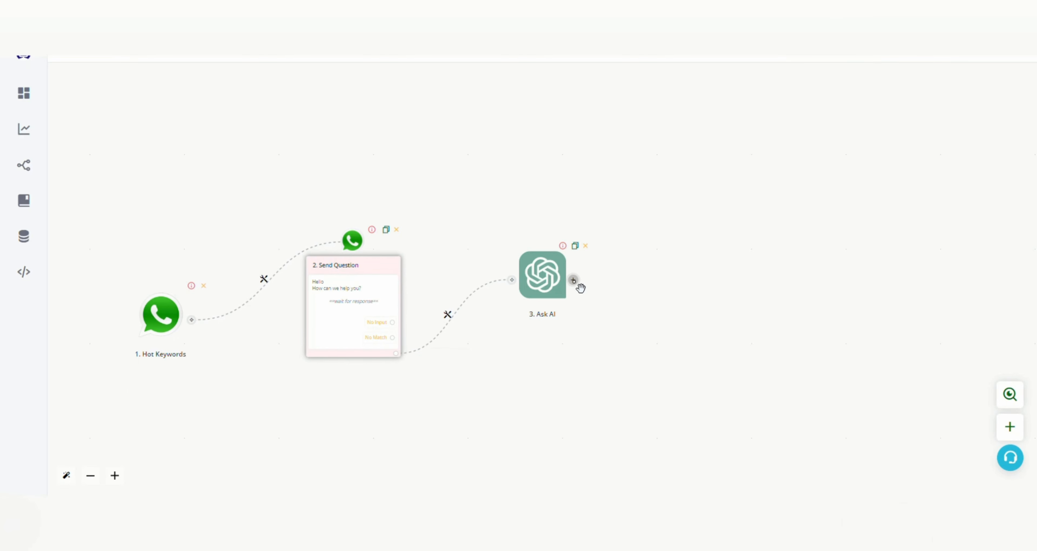
left_click(573, 280)
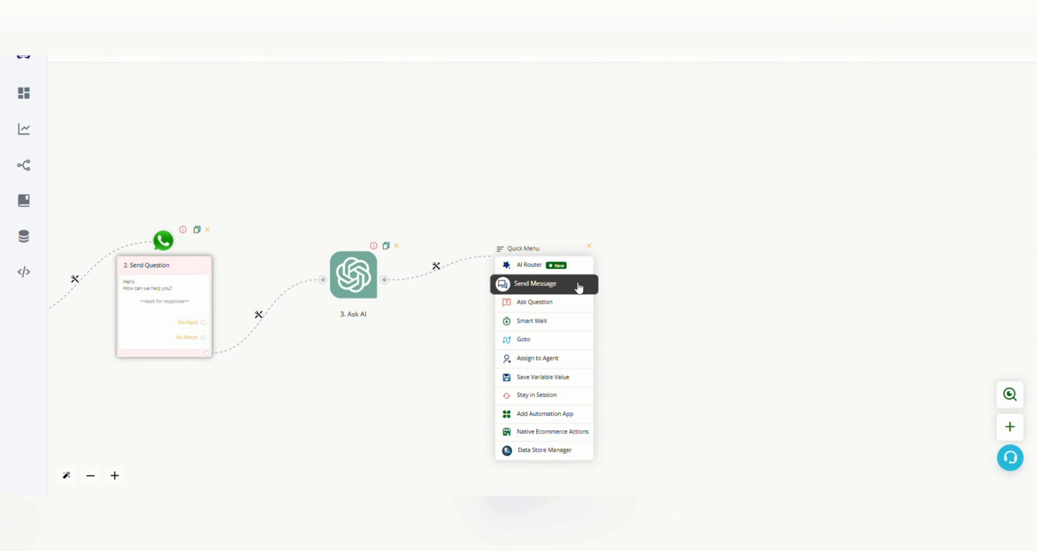
mouse_move(567, 325)
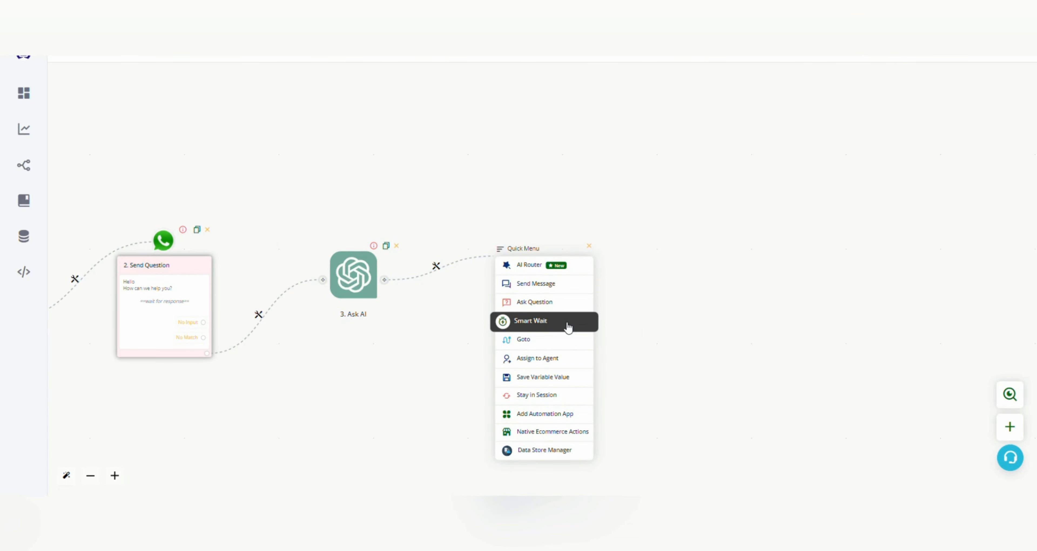
- Add a Smart Wait after Ask AI with exit keywords exit, bye, thankyou and Multiple Reply Answer, and save it
left_click(528, 321)
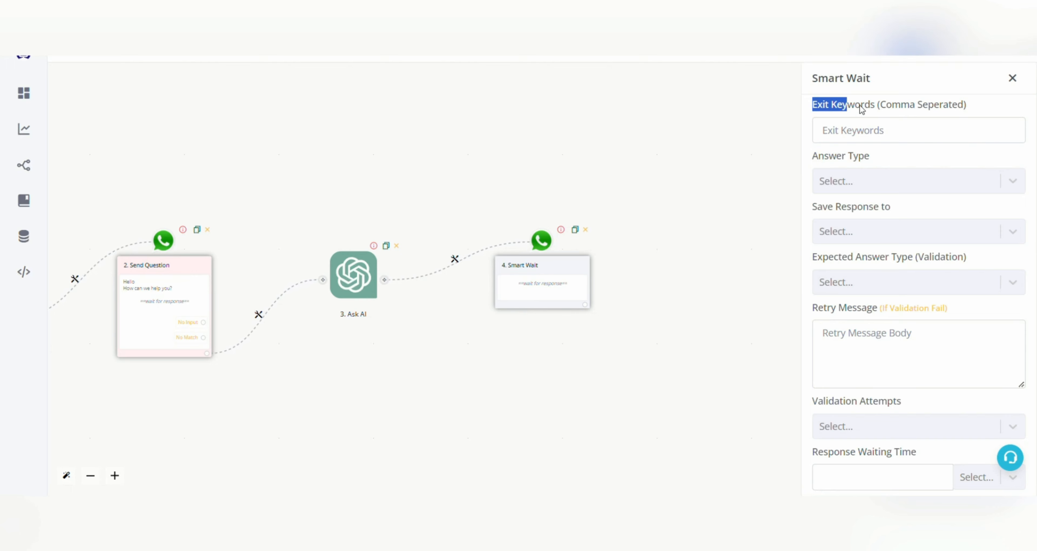
left_click(918, 130)
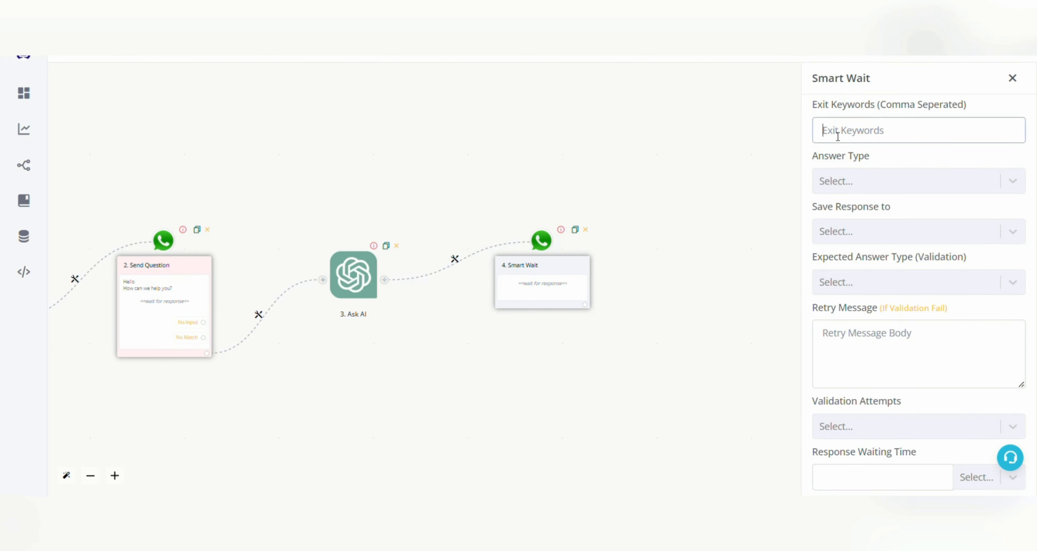
type("e")
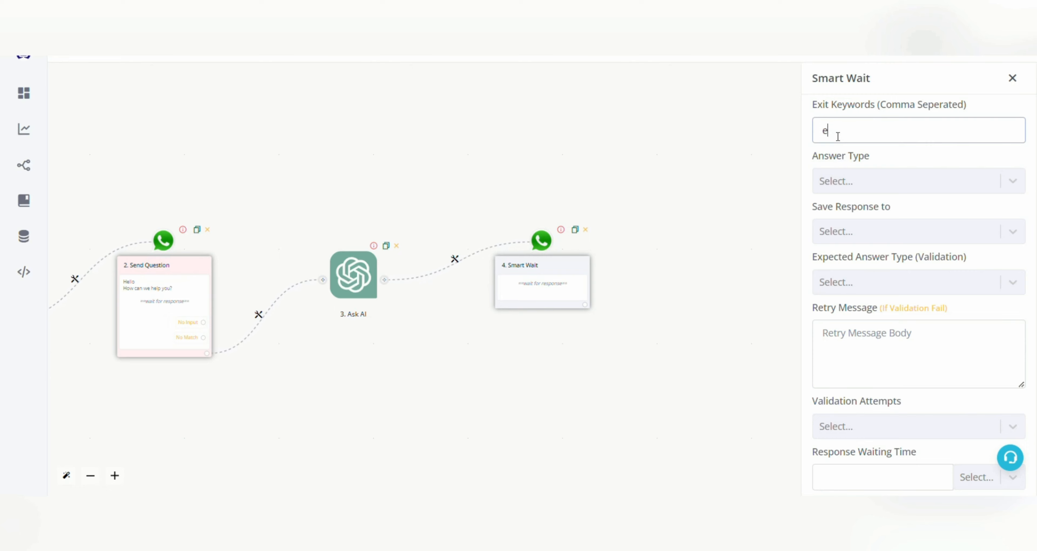
type("xit,b")
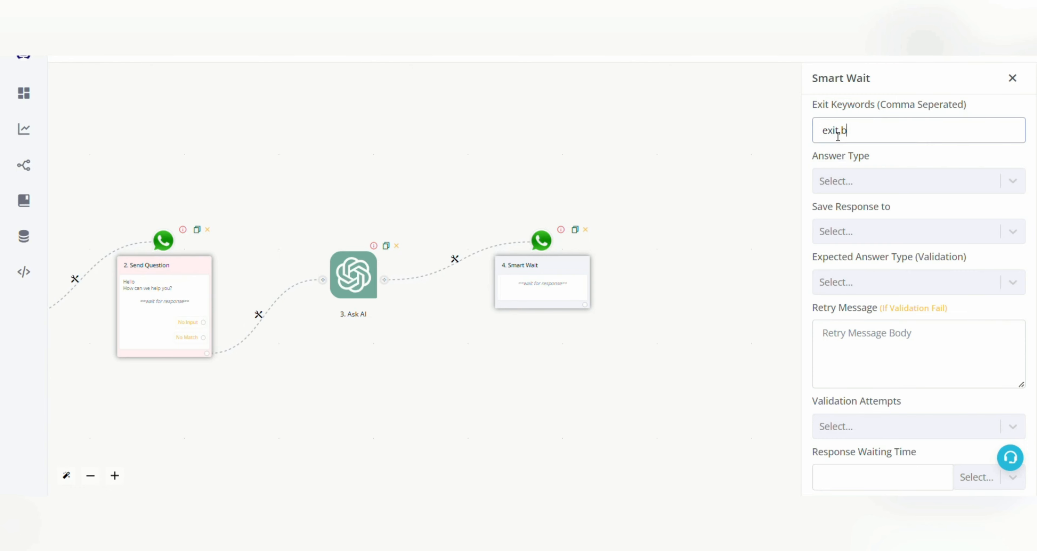
type("ye,thankyou")
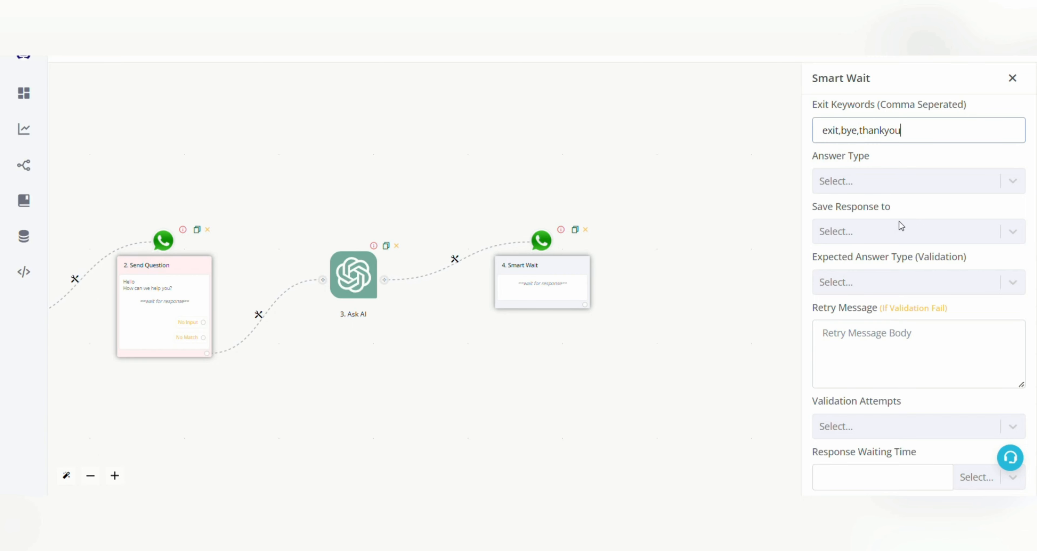
left_click(917, 180)
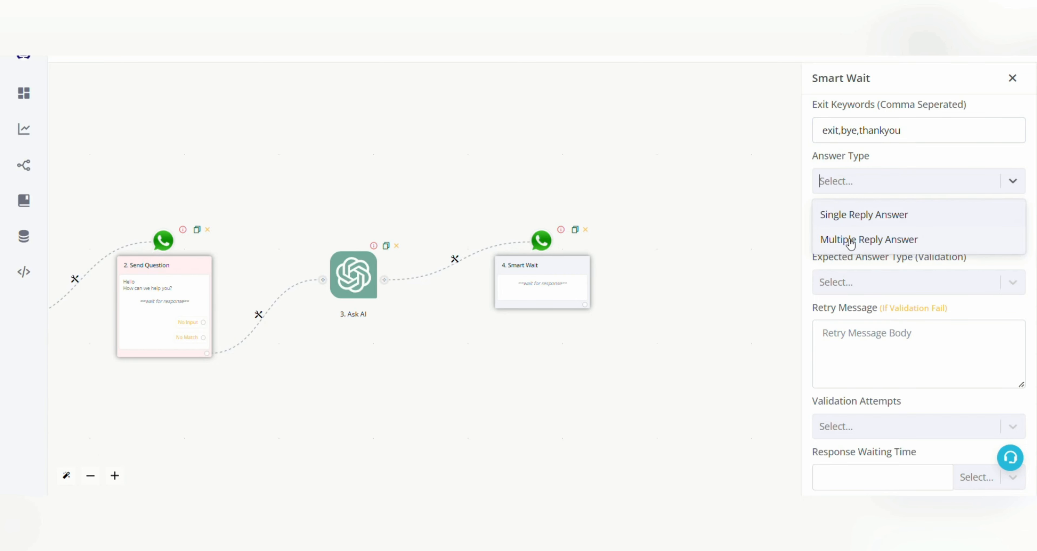
left_click(868, 239)
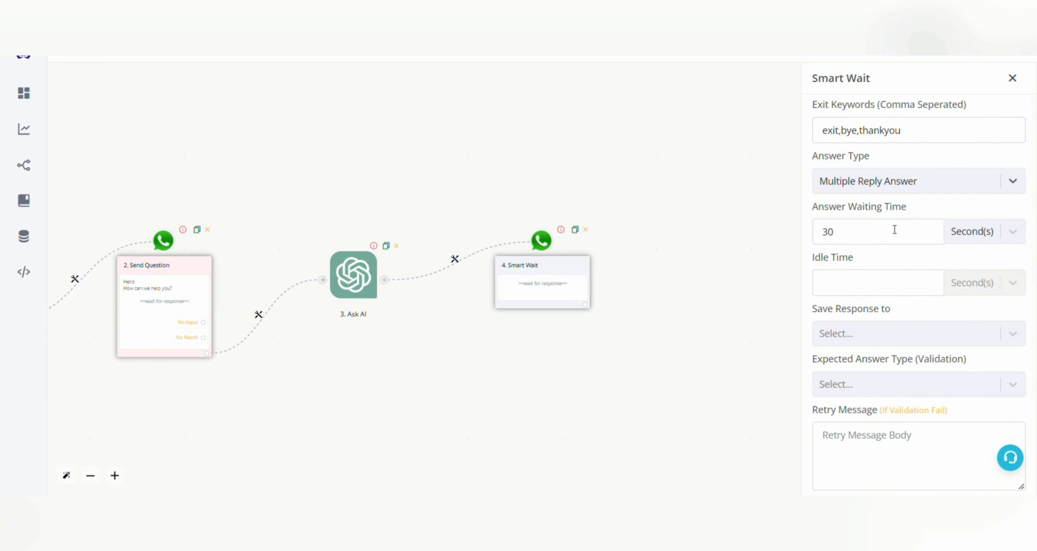
left_click(1012, 77)
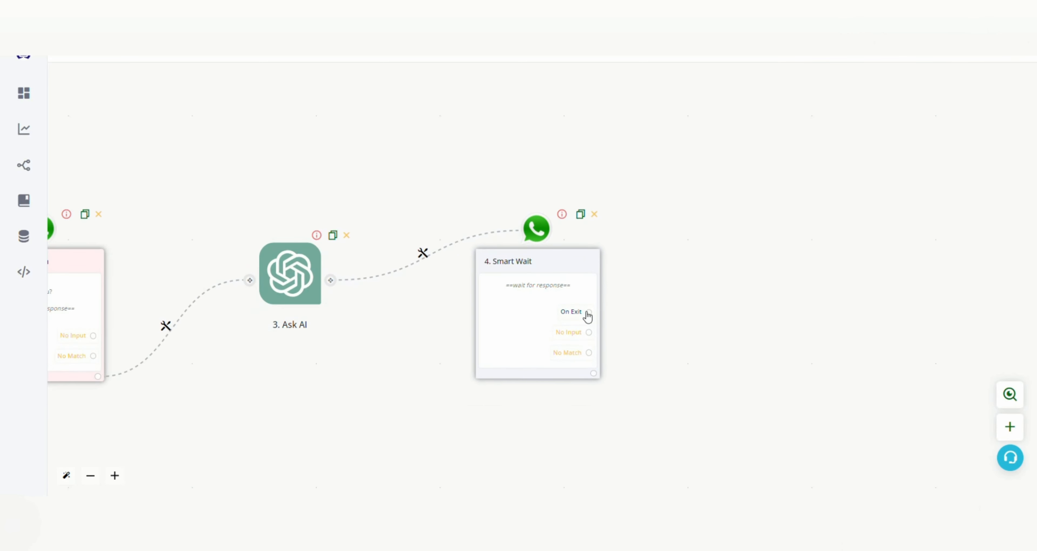
- On Smart Wait's exit, send the message 'Hope we were helpful :)' and save it
left_click(588, 313)
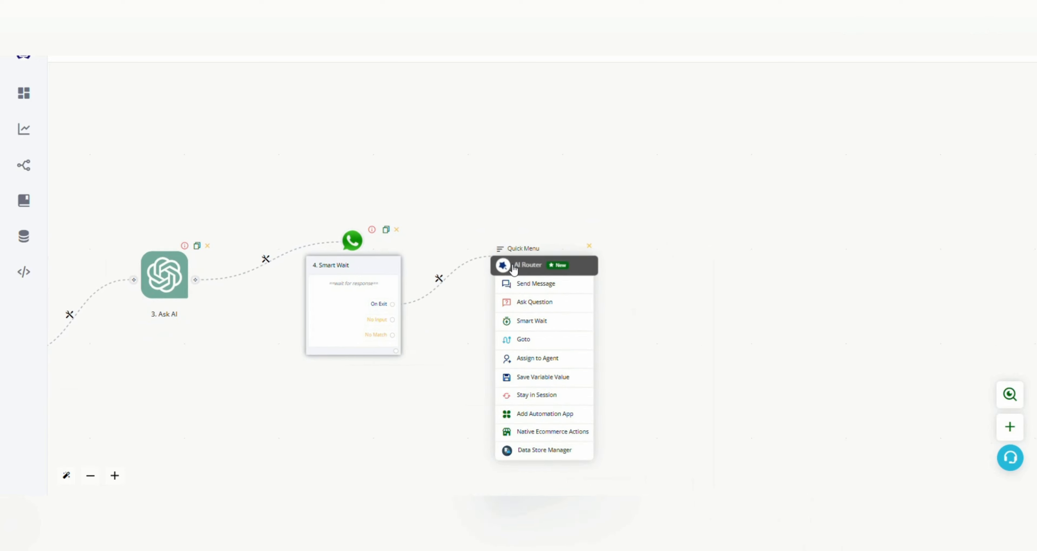
mouse_move(534, 284)
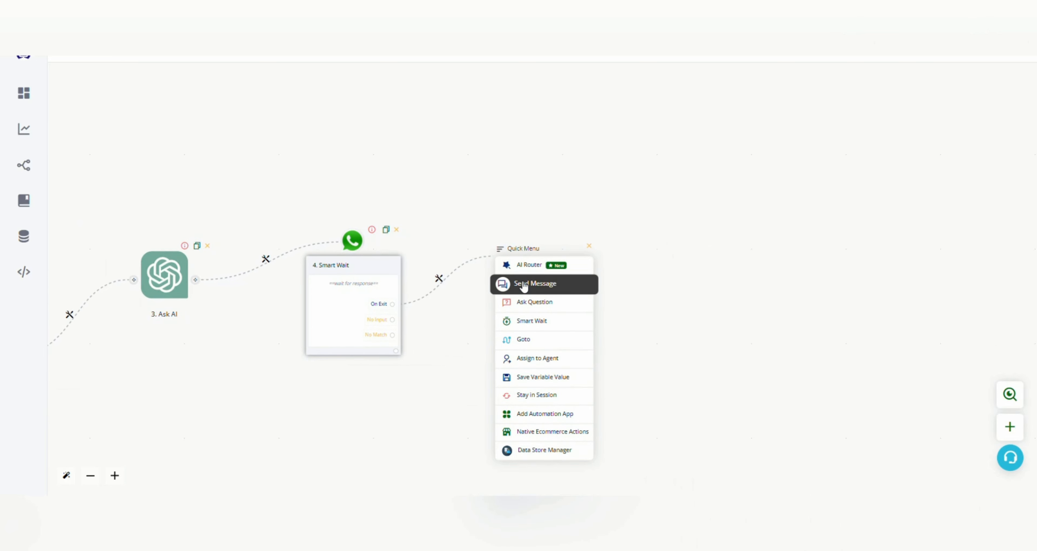
left_click(536, 283)
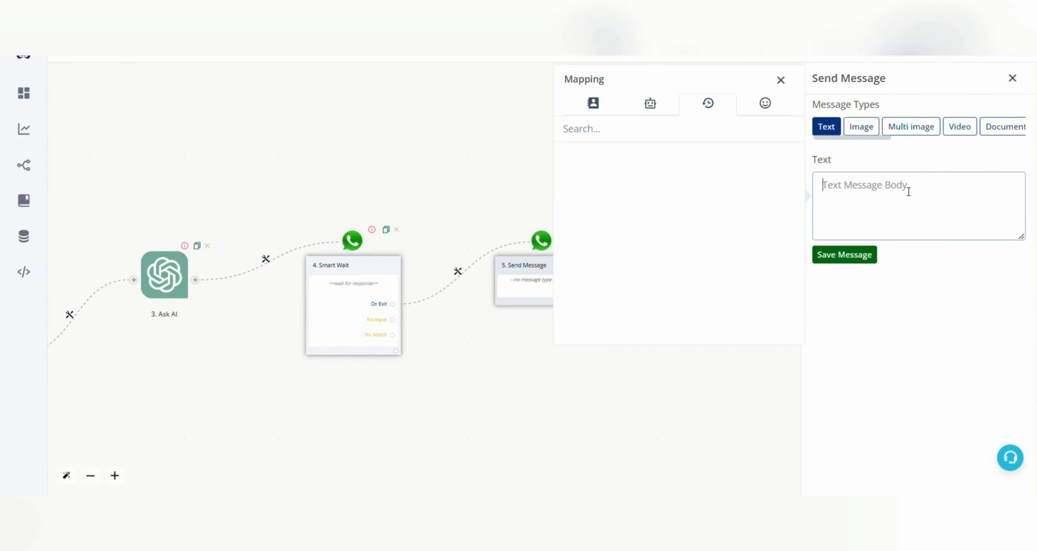
type("Hope we were h")
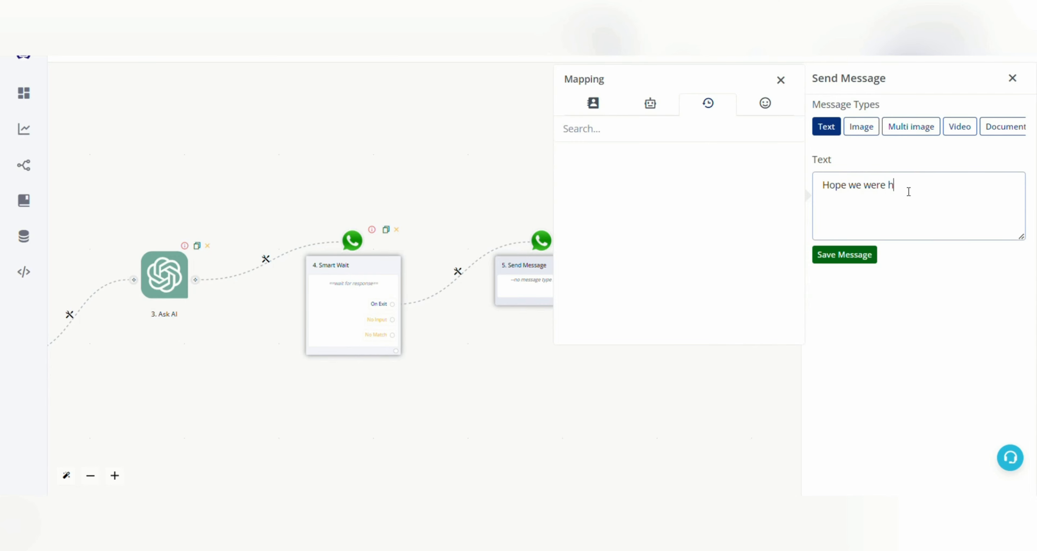
type("elpfu")
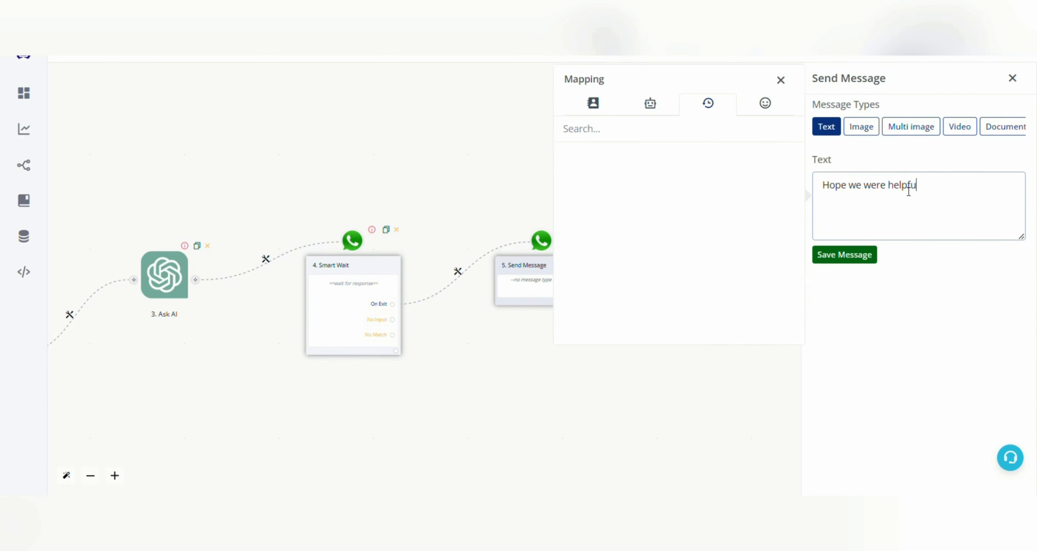
type(":")
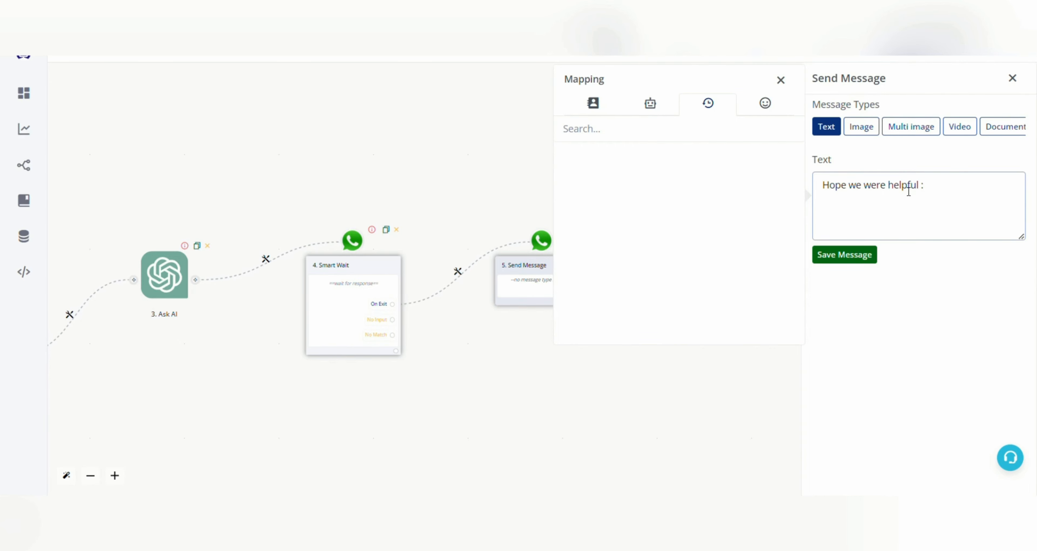
left_click(844, 255)
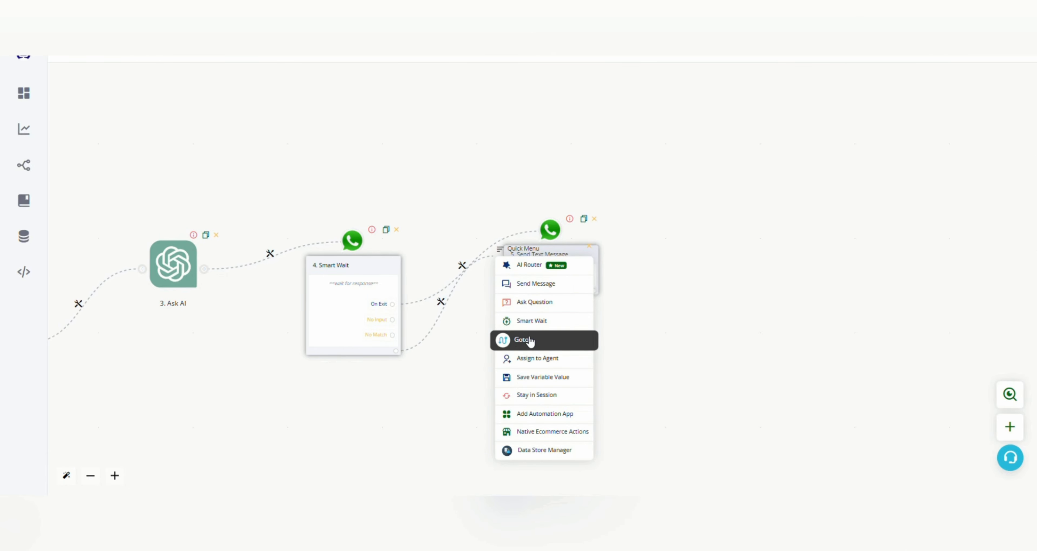
- On the No Match branch add a Goto step jumping back to 3. Ask AI and save the route
left_click(525, 339)
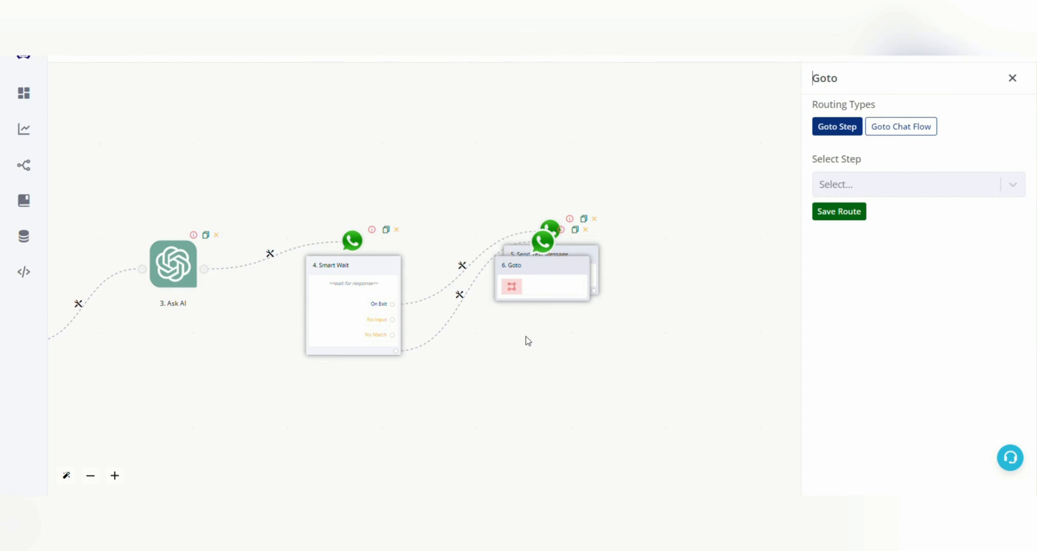
left_click(913, 184)
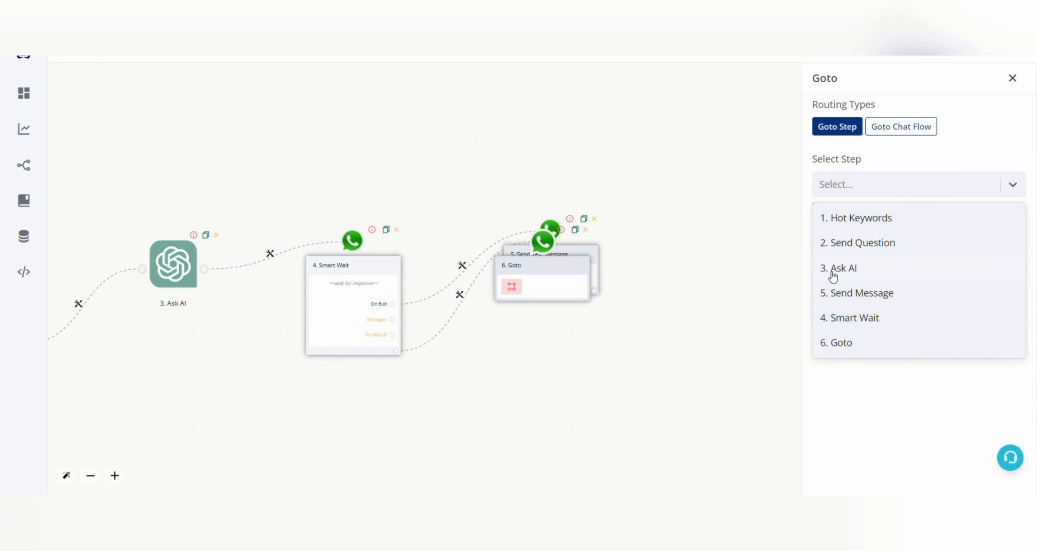
left_click(842, 268)
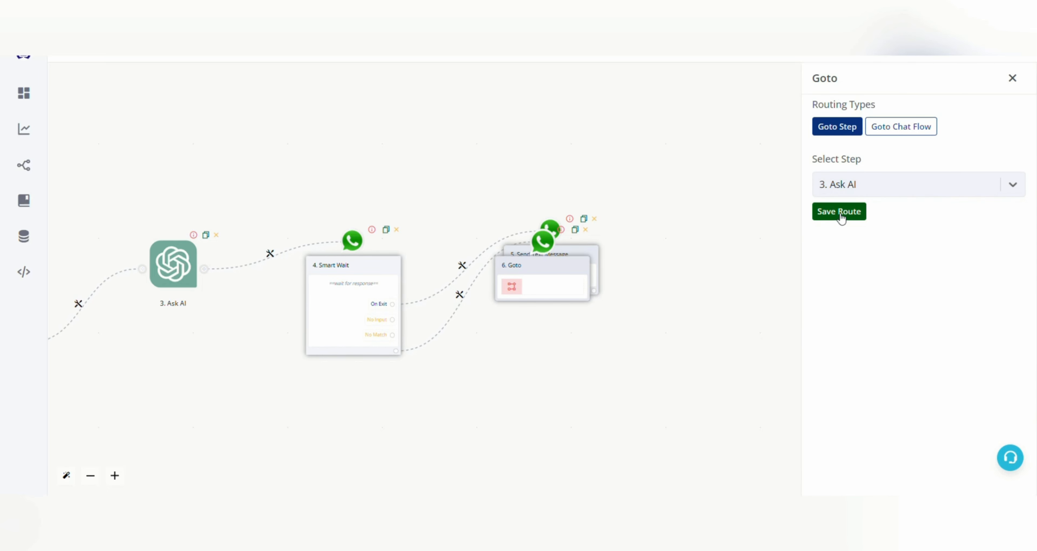
left_click(838, 211)
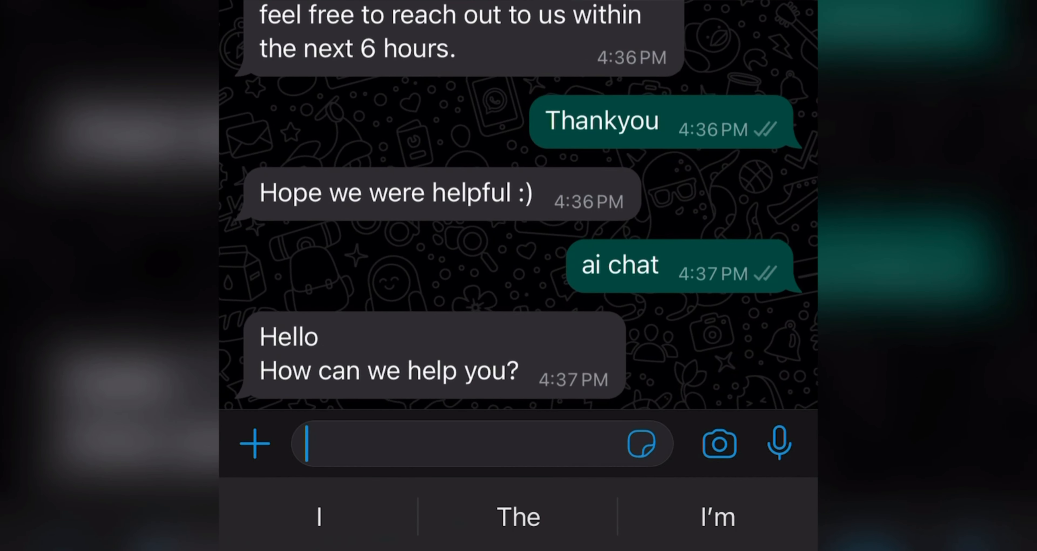
- Ask the bot about the workshop fees, timings, and topic and duration in the WhatsApp chat
type("What is the worksh")
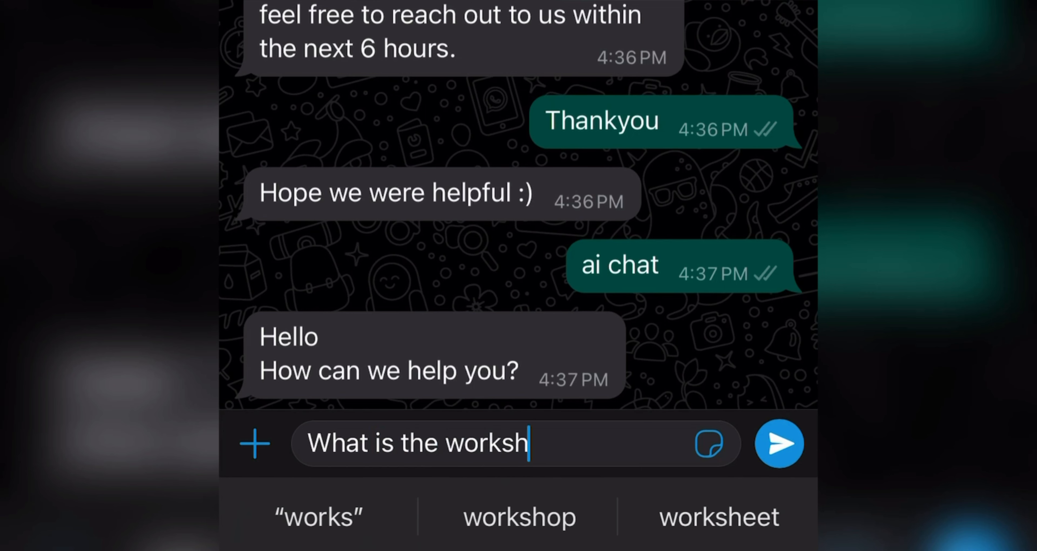
left_click(779, 443)
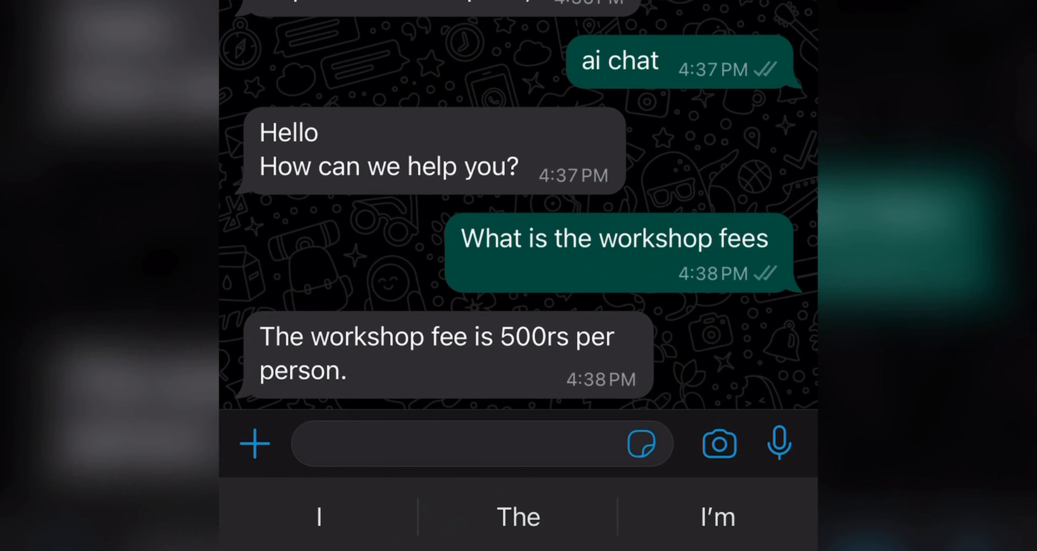
type("What a")
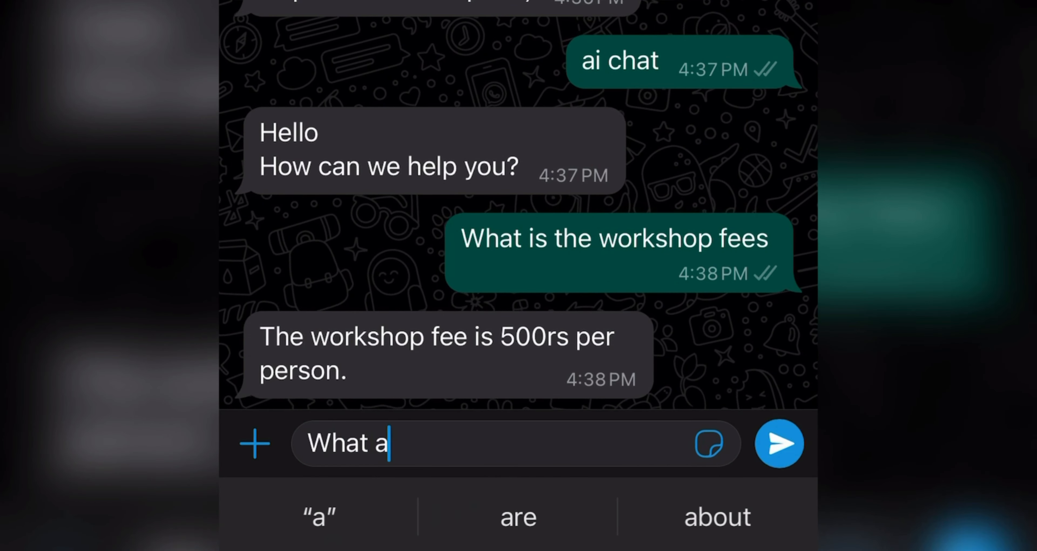
left_click(779, 443)
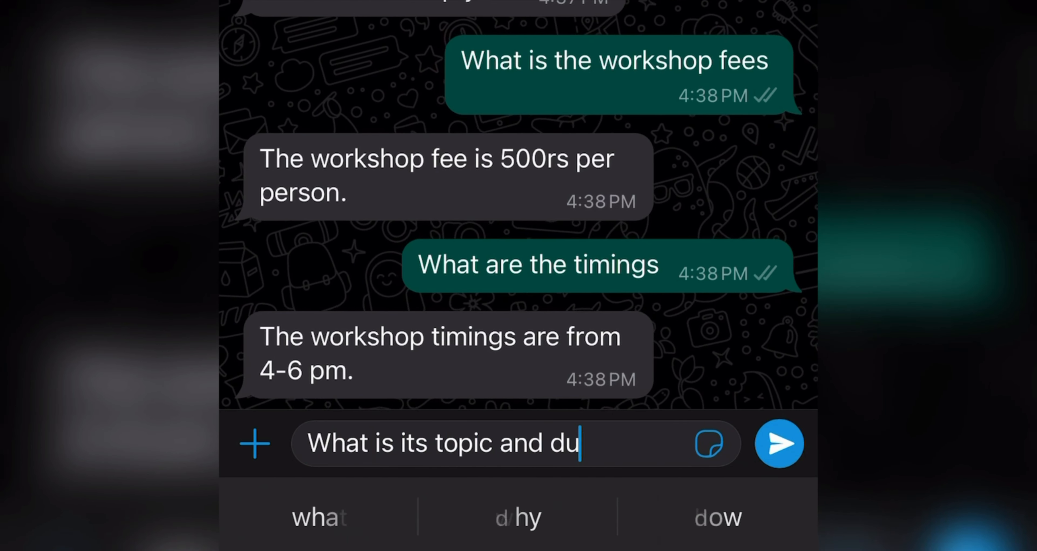
left_click(779, 443)
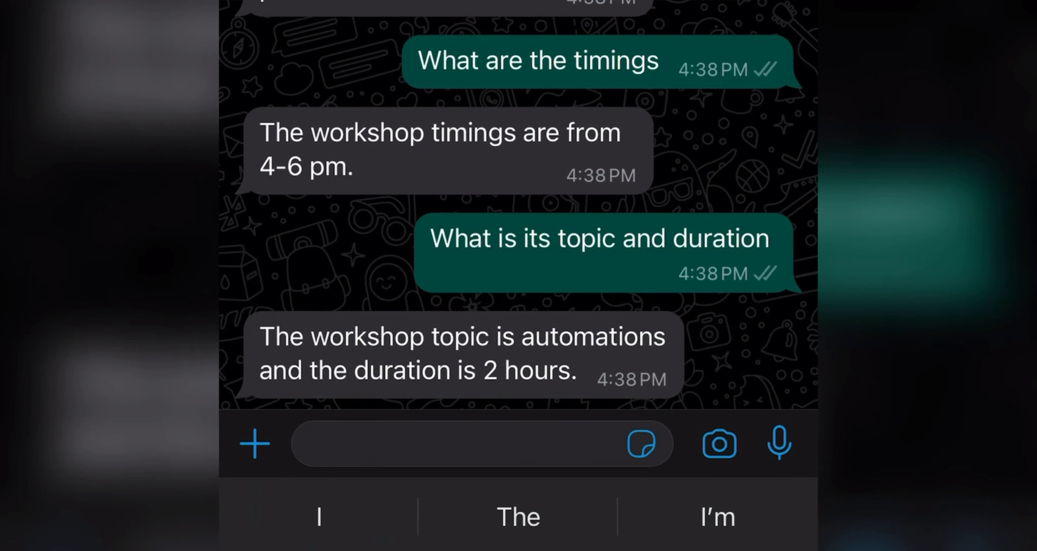
- Ask what the workshop covers, then send 'Okay thankyou' to end the chat
left_click(464, 444)
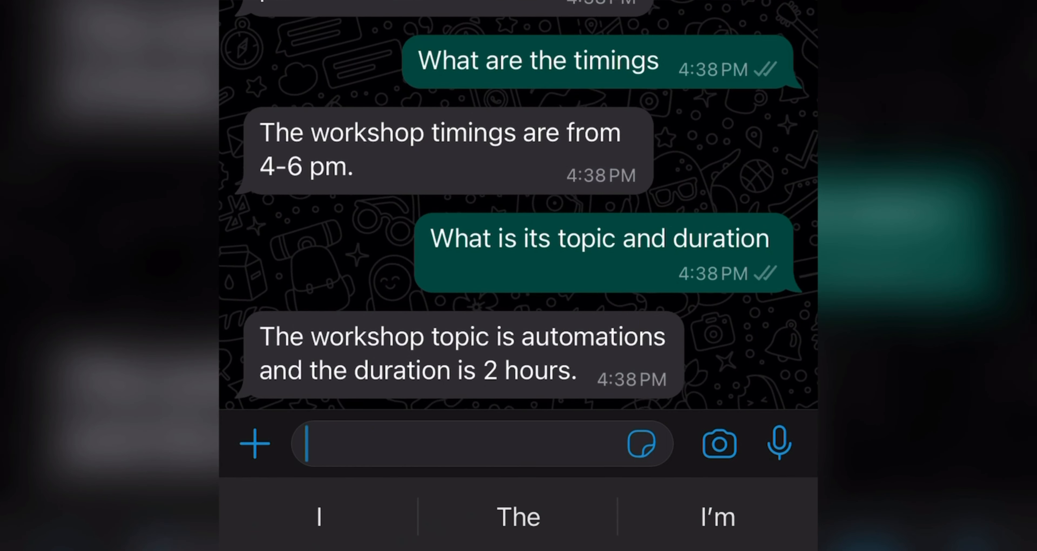
type("What is the work")
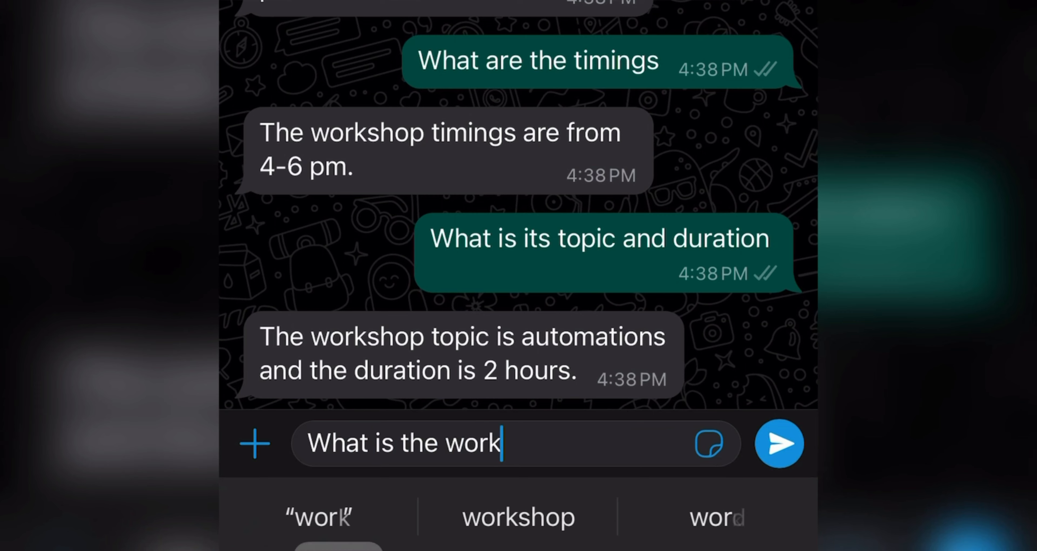
left_click(779, 444)
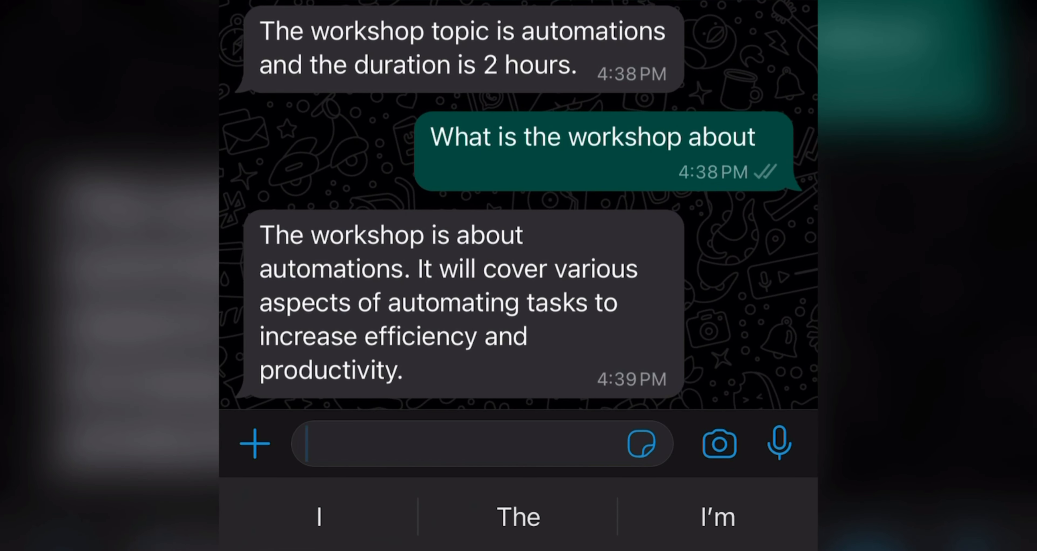
type("Okay thankyou")
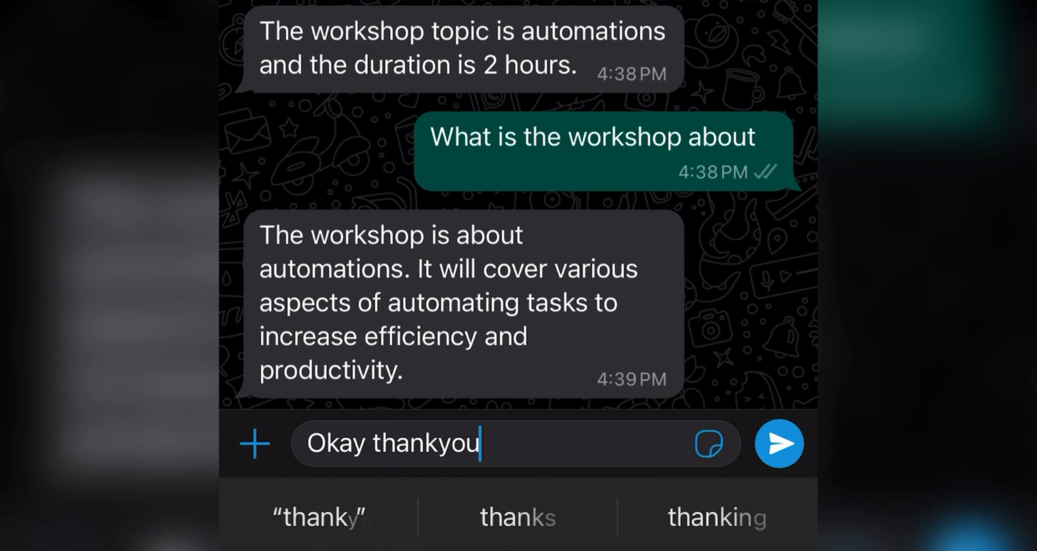
left_click(779, 444)
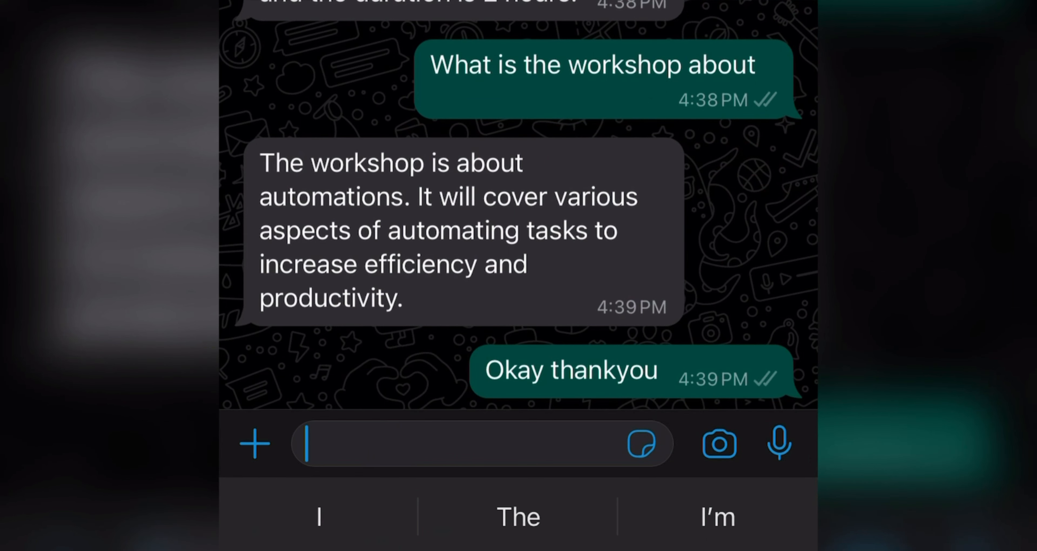